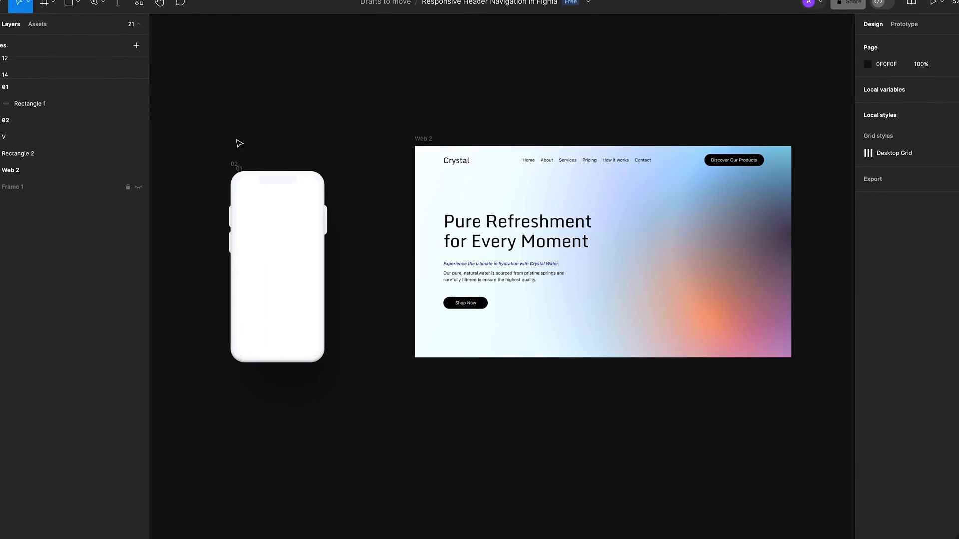
Open the frame tool dropdown menu in the top toolbar
left_click(67, 11)
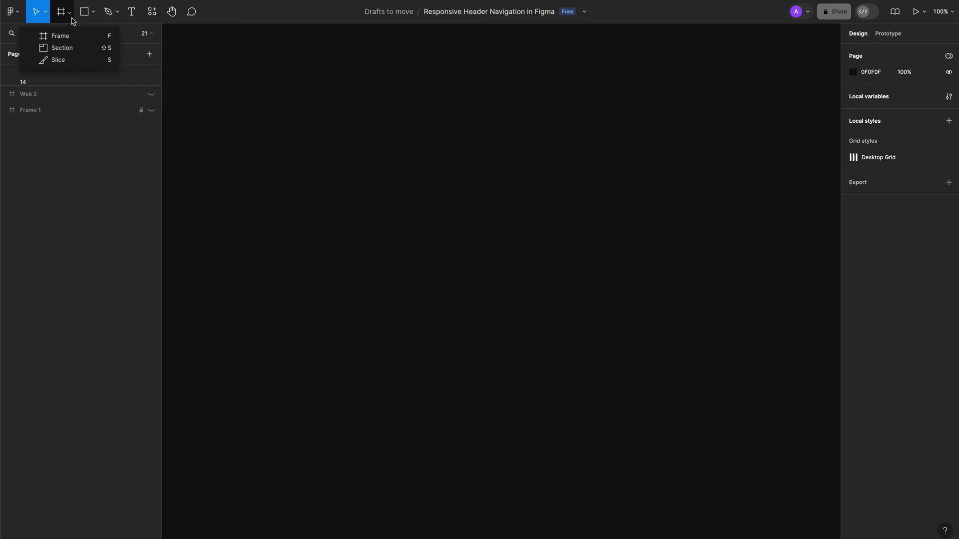
Draw a new frame sized 340×695 with corner radius 50 and F6F9FC fill
left_click(59, 36)
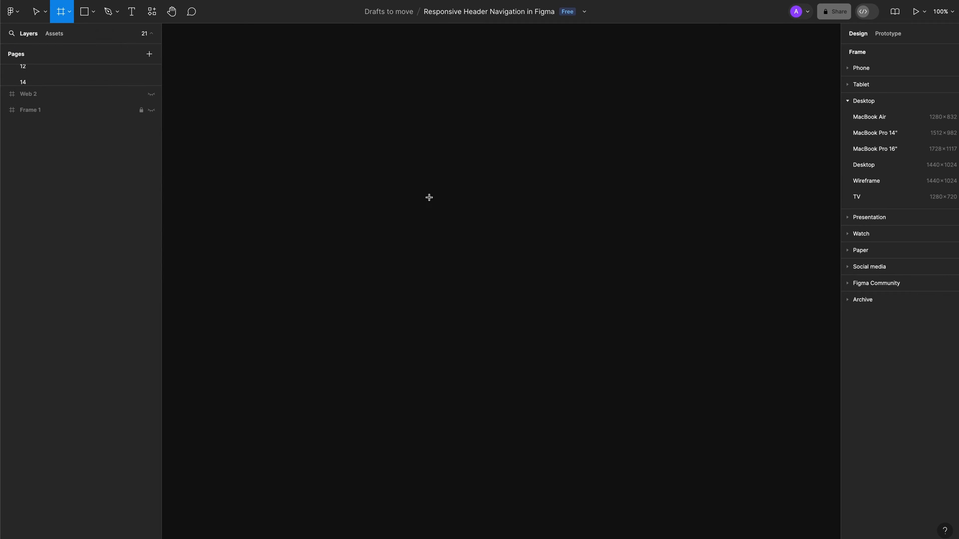
left_click_drag(418, 148, 555, 387)
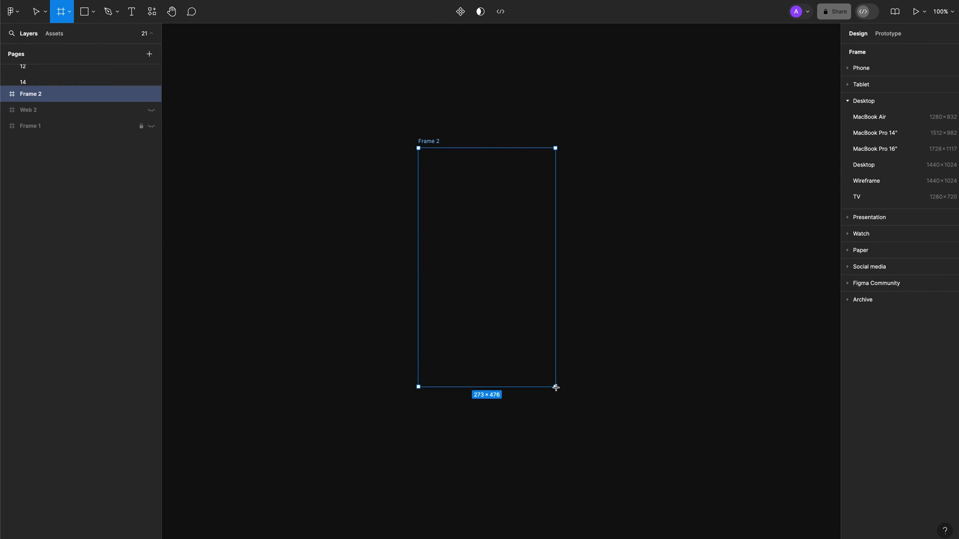
left_click(39, 10)
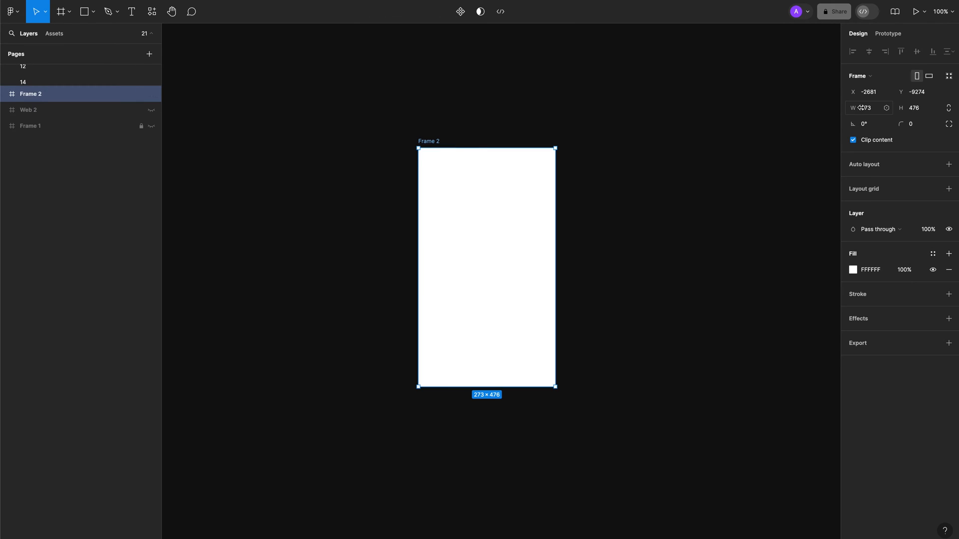
left_click(867, 108)
type("340")
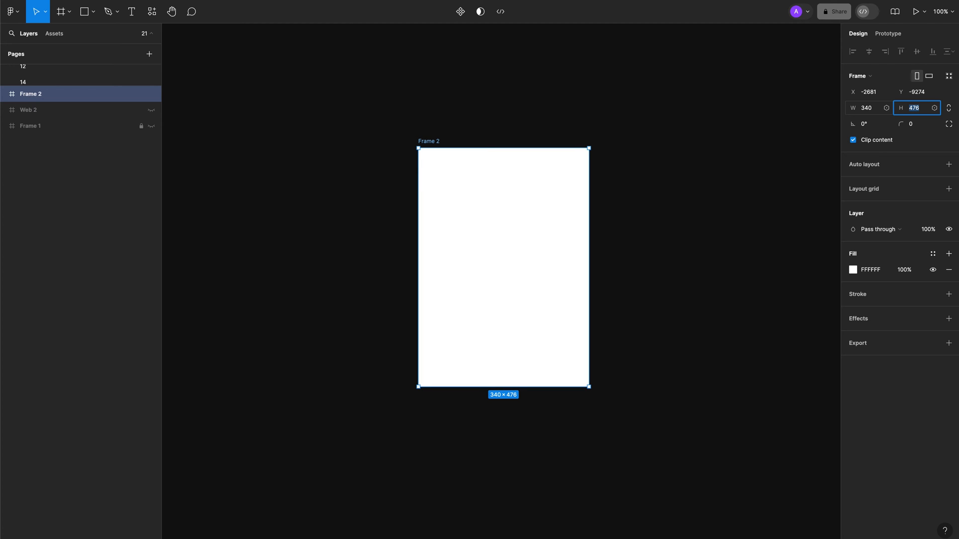
type("694")
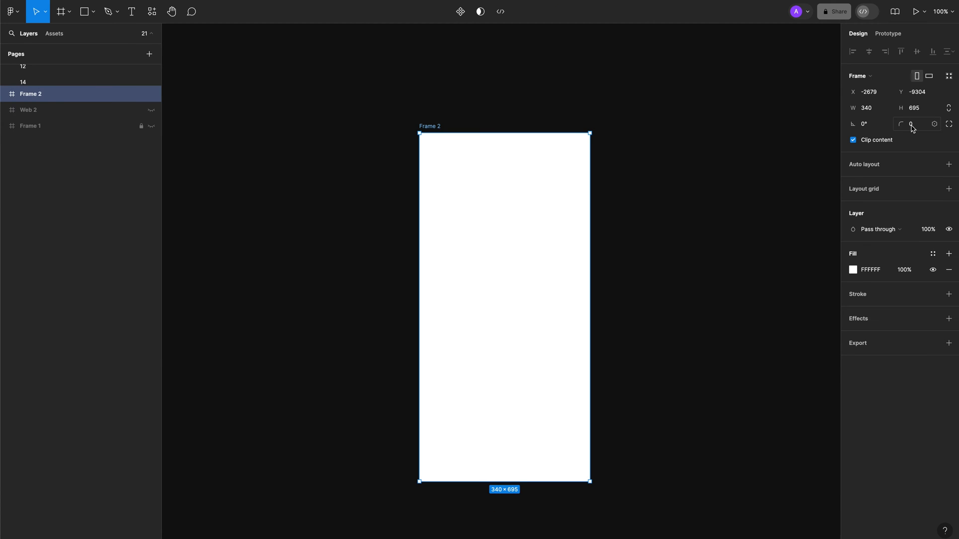
left_click(911, 124)
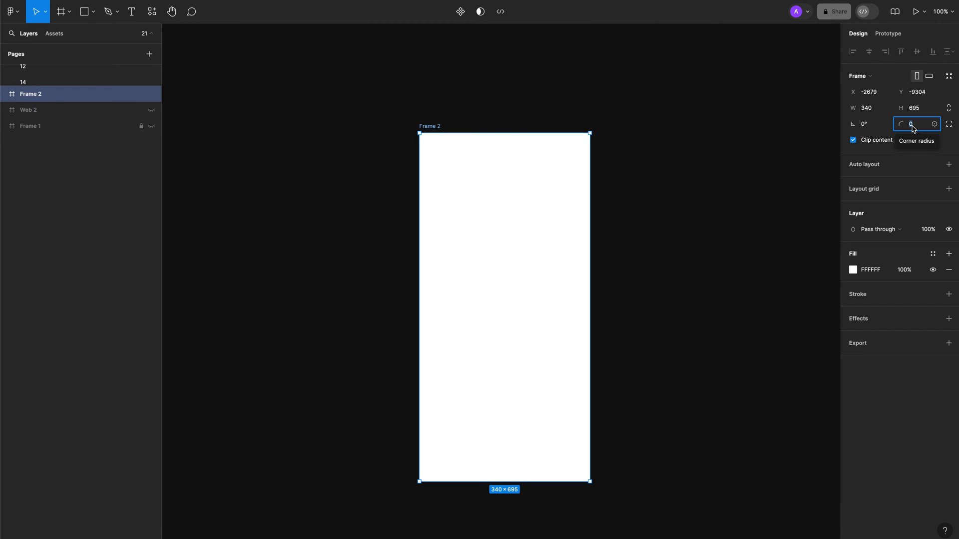
type("50")
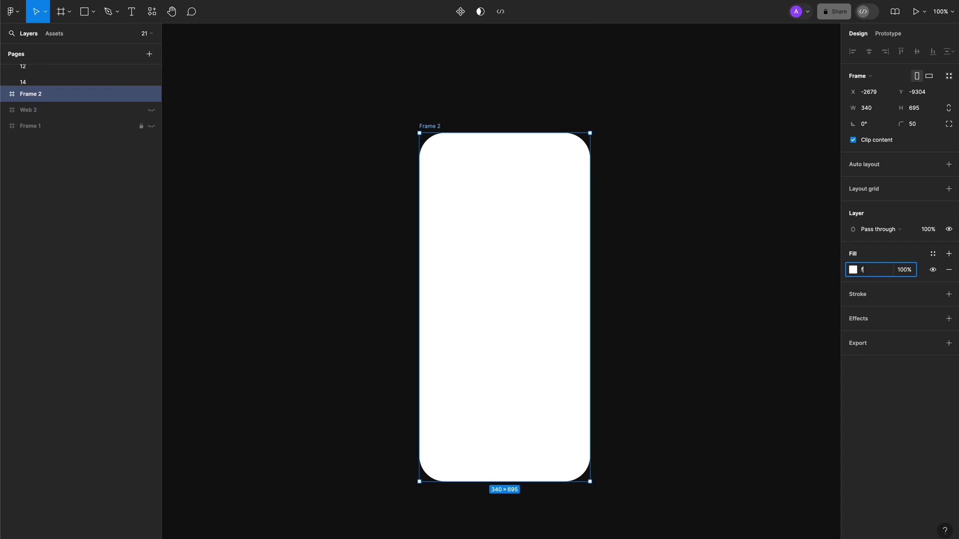
type("f6f9f")
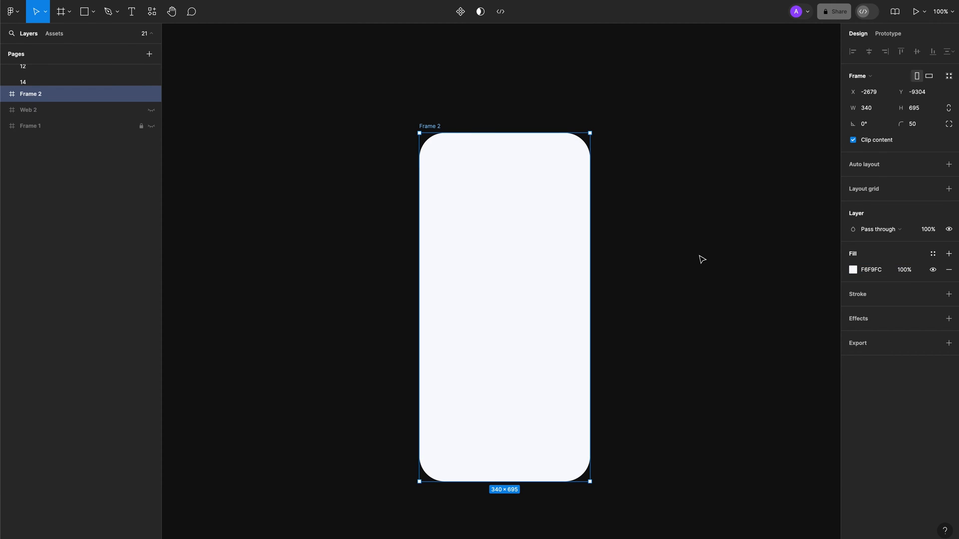
mouse_move(496, 209)
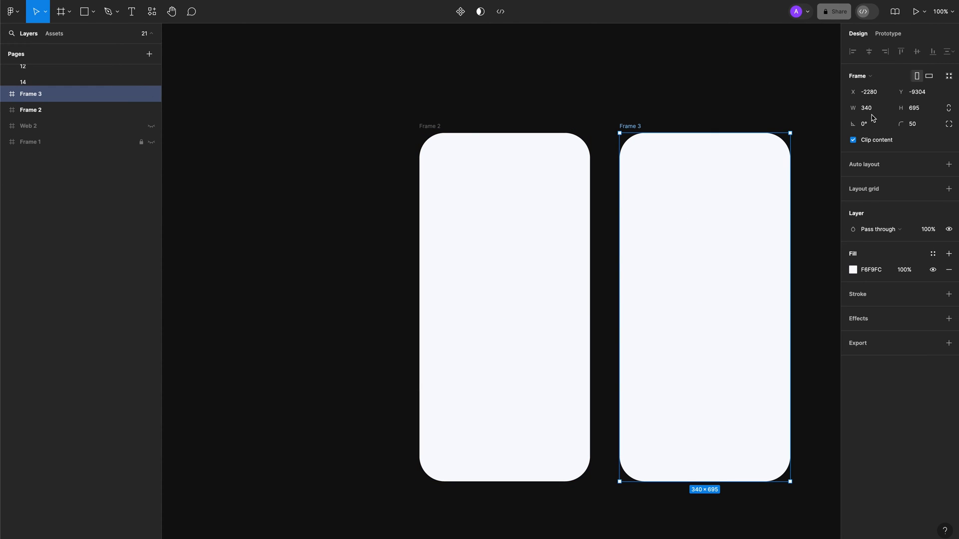
Resize the duplicated frame to 300×660 and fill it white (FFFFFF)
left_click(865, 108)
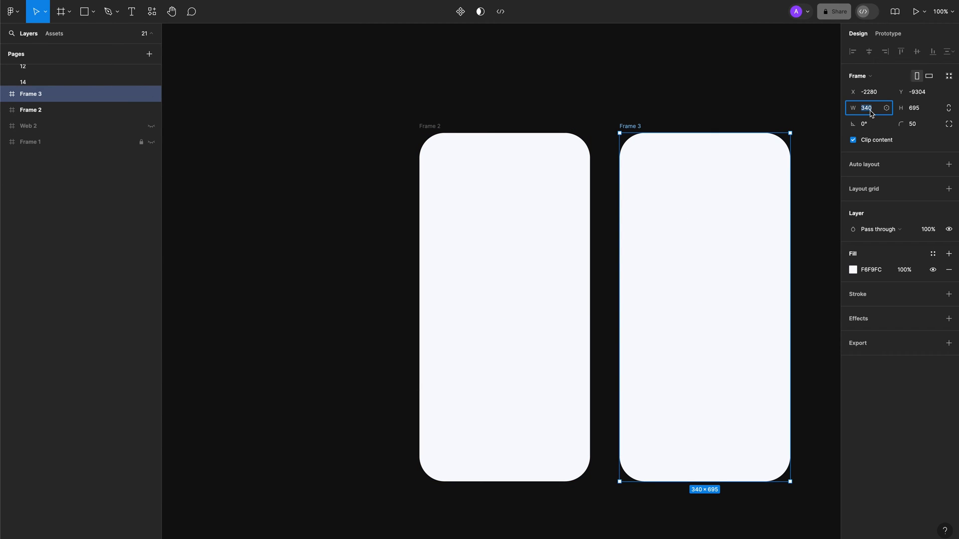
type("300")
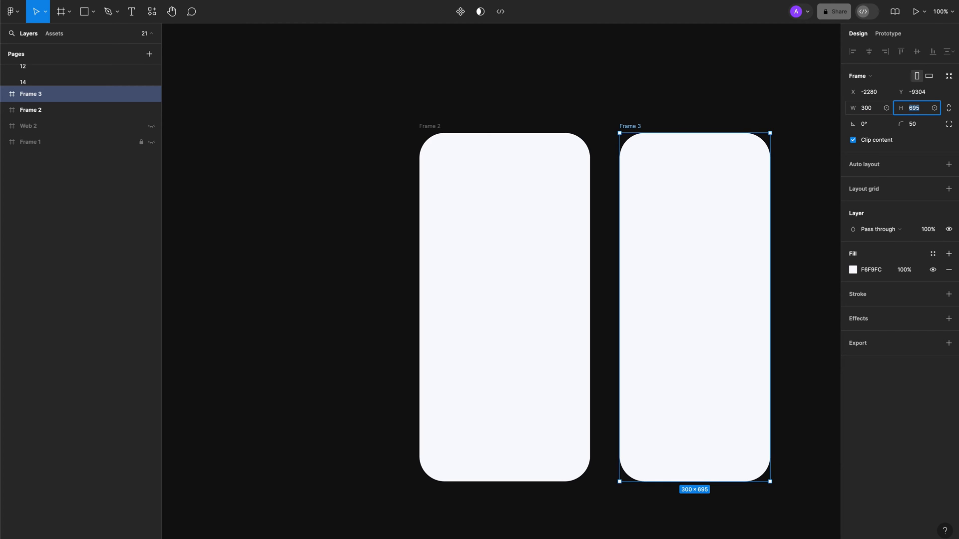
type("660")
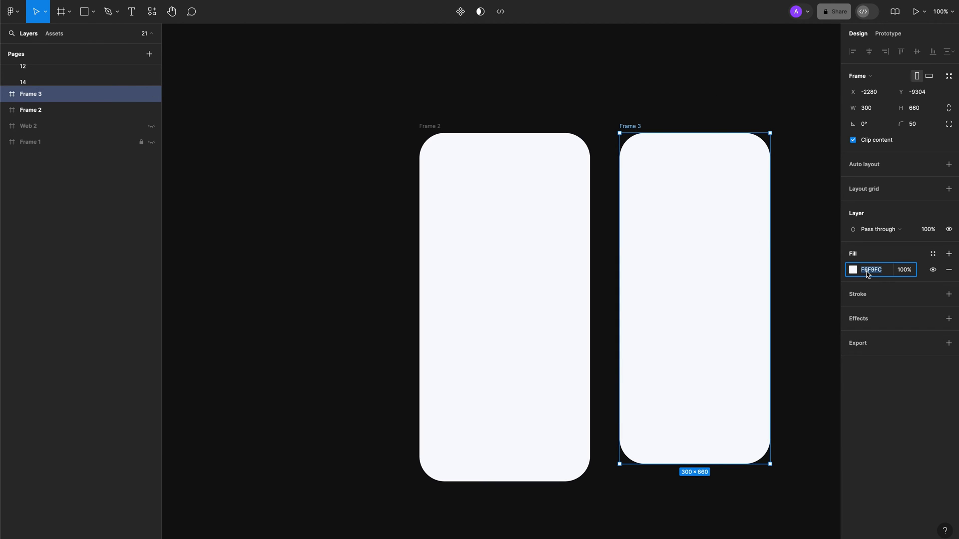
type("FFFFFF")
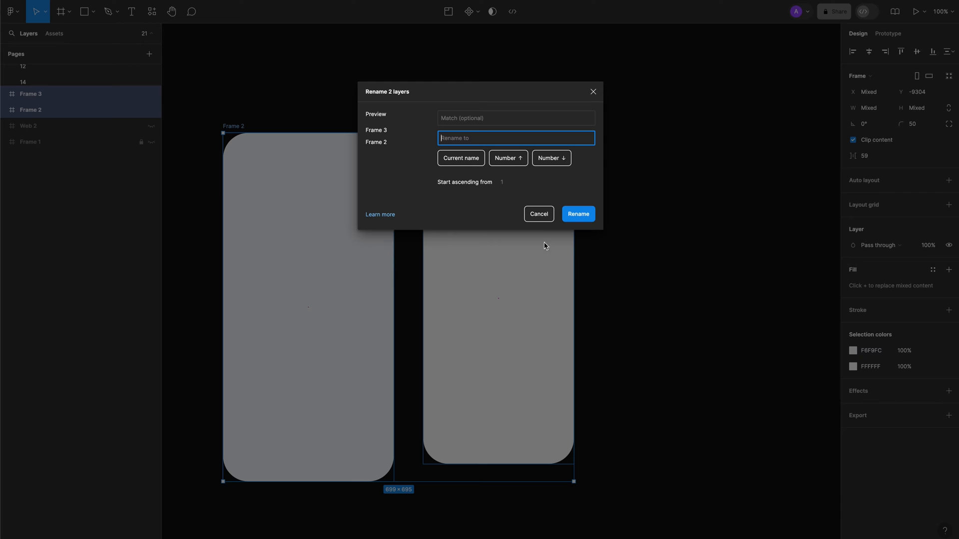
Batch-rename both frames with ascending numbers to 01 and 02
left_click(508, 158)
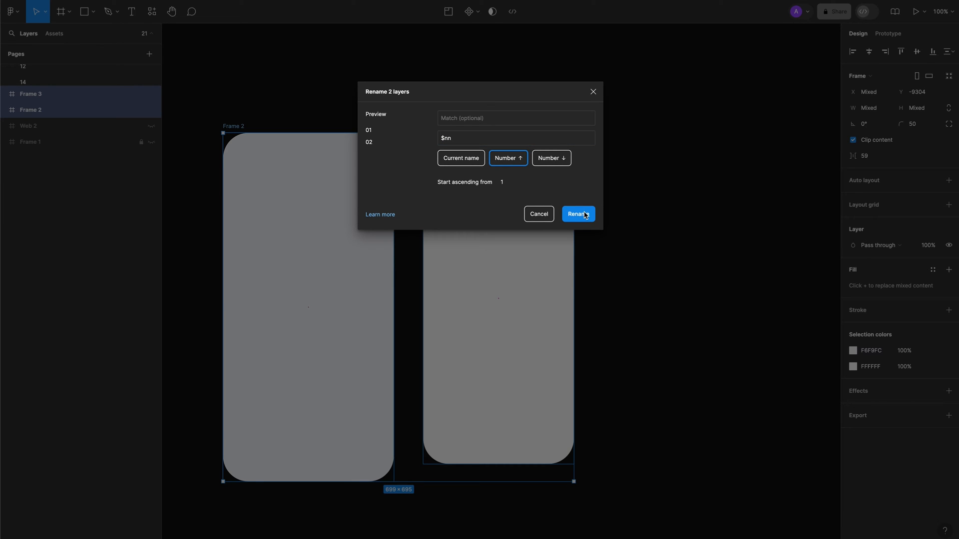
left_click(579, 214)
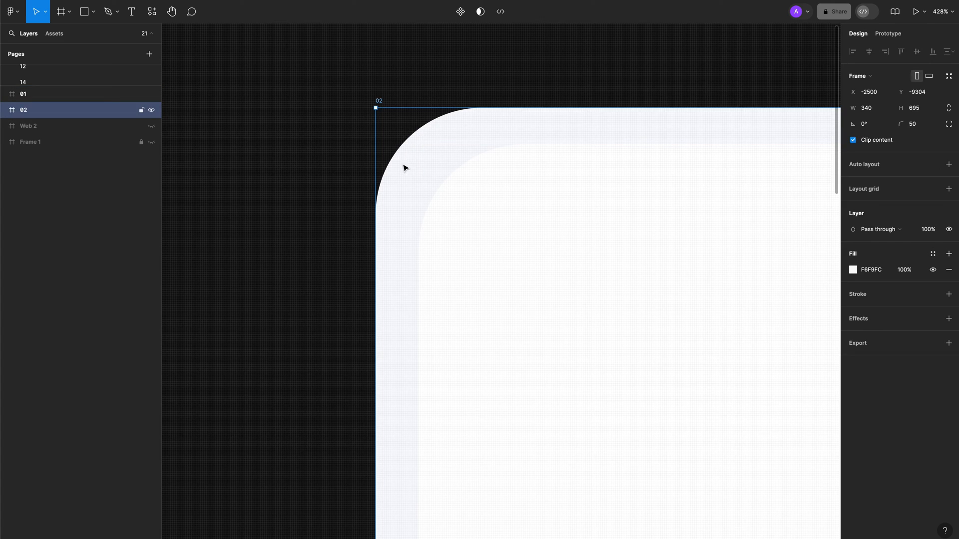
mouse_move(404, 173)
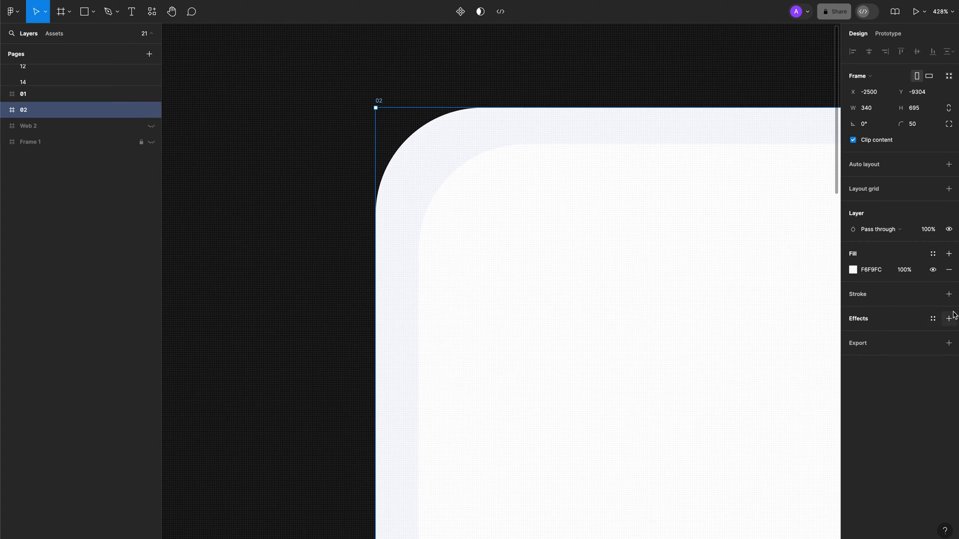
Add an inner shadow to frame 02: Y -5, blur 10, colour A9AFB6 at 100%
left_click(949, 318)
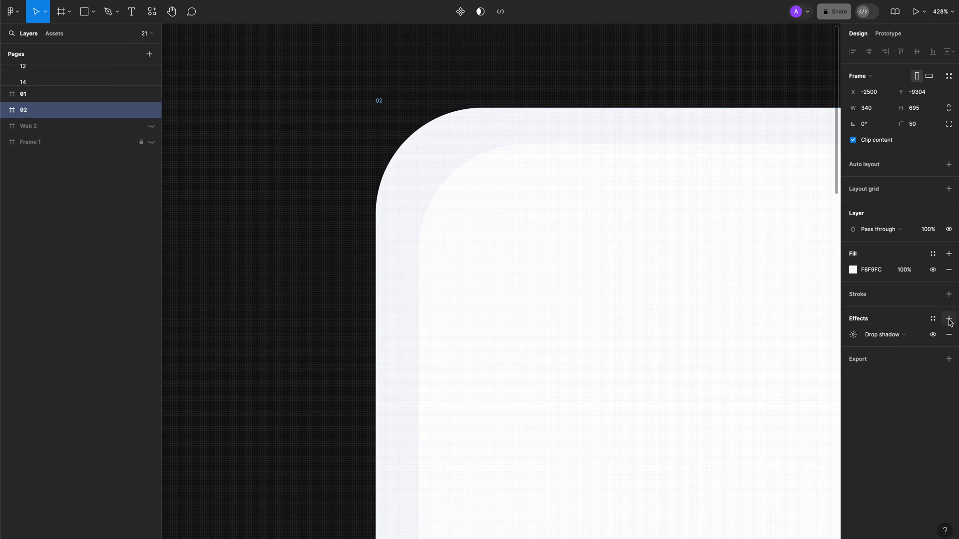
left_click(948, 318)
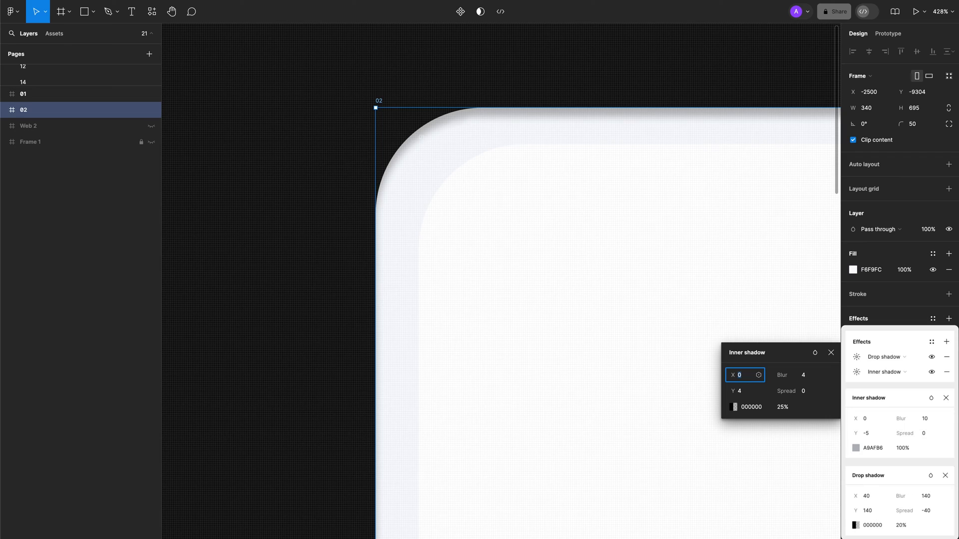
left_click(802, 375)
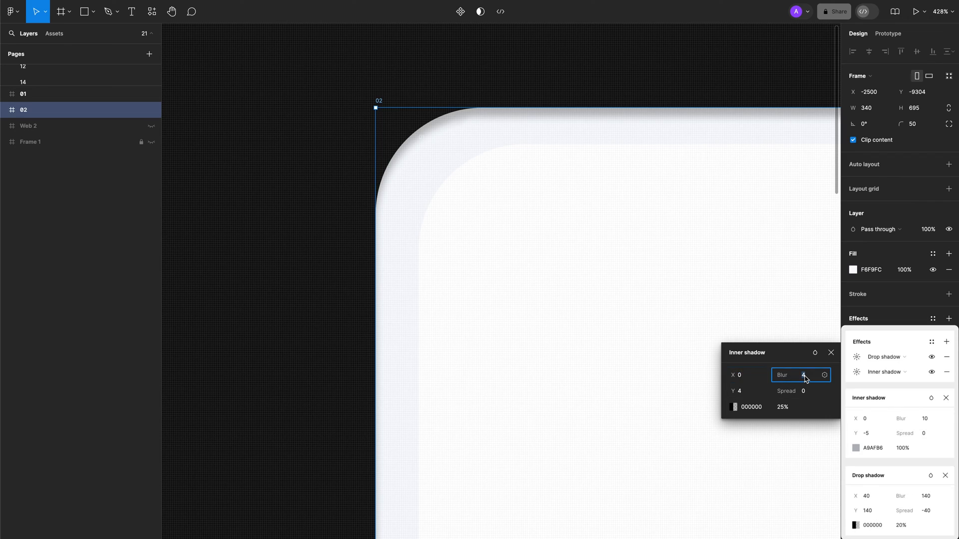
type("10")
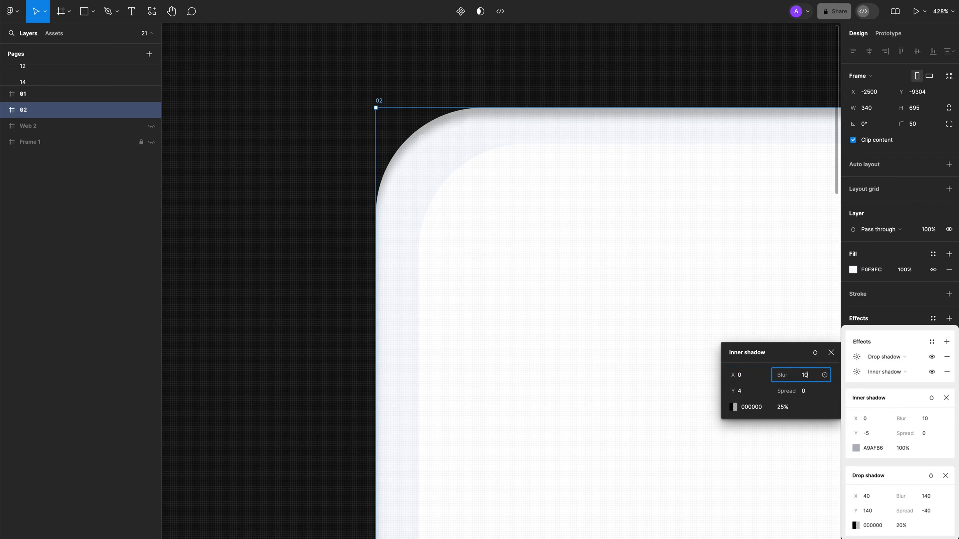
left_click(745, 391)
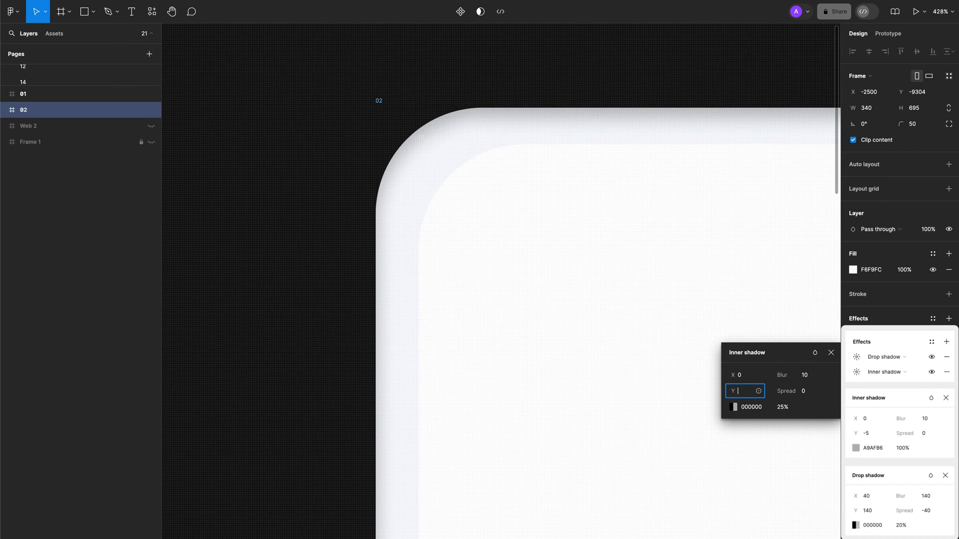
type("-5")
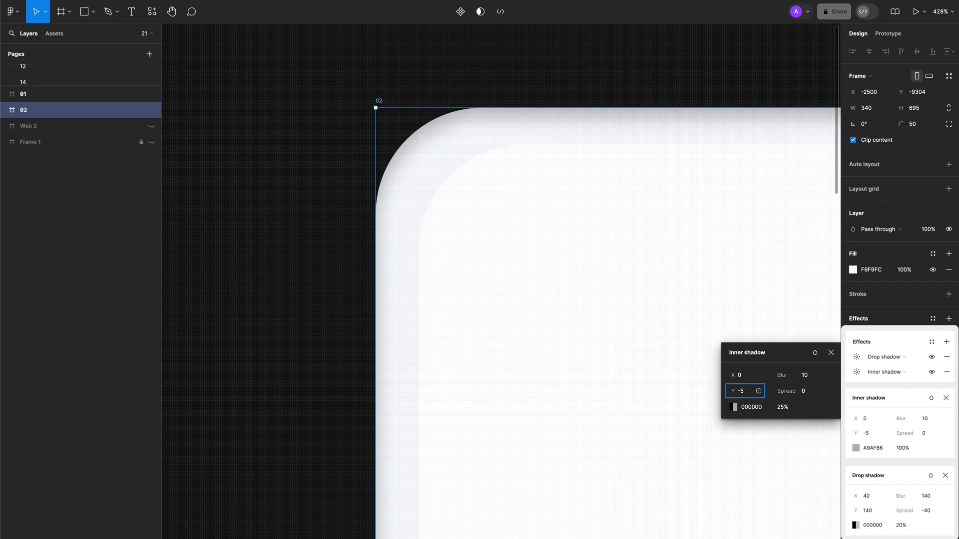
left_click(806, 375)
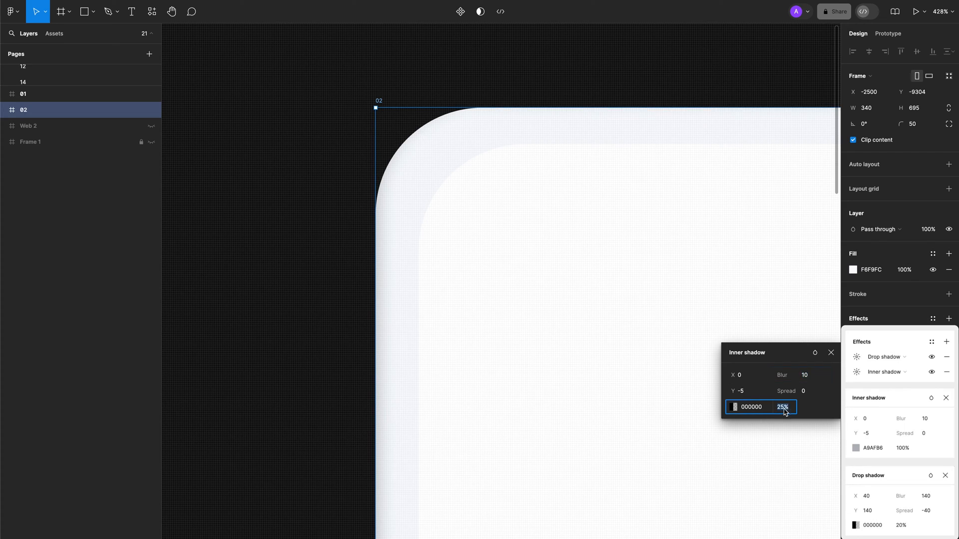
type("100%")
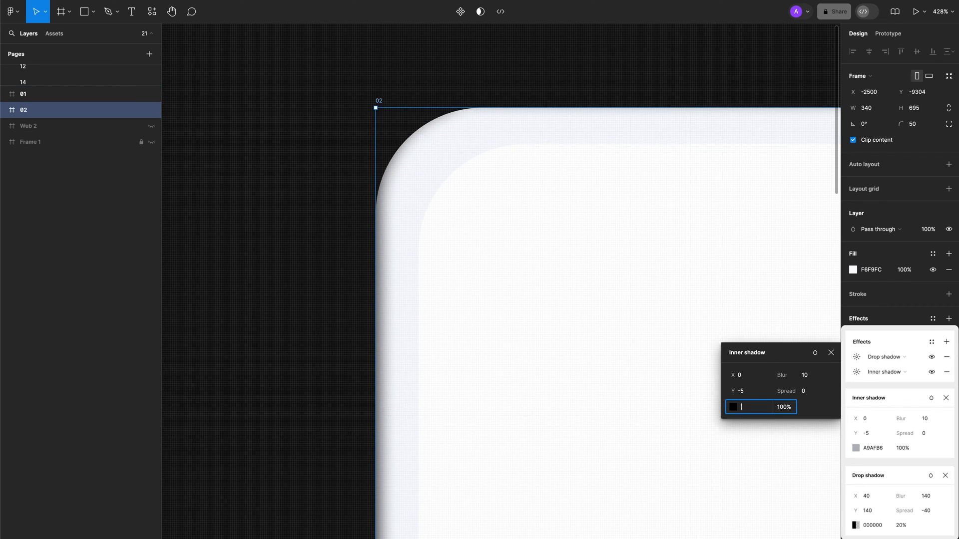
type("a9")
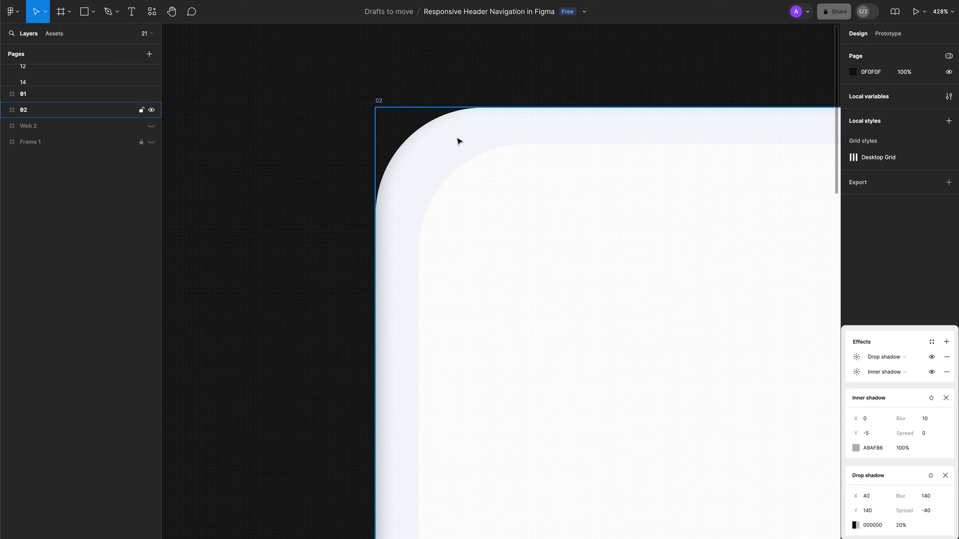
mouse_move(403, 217)
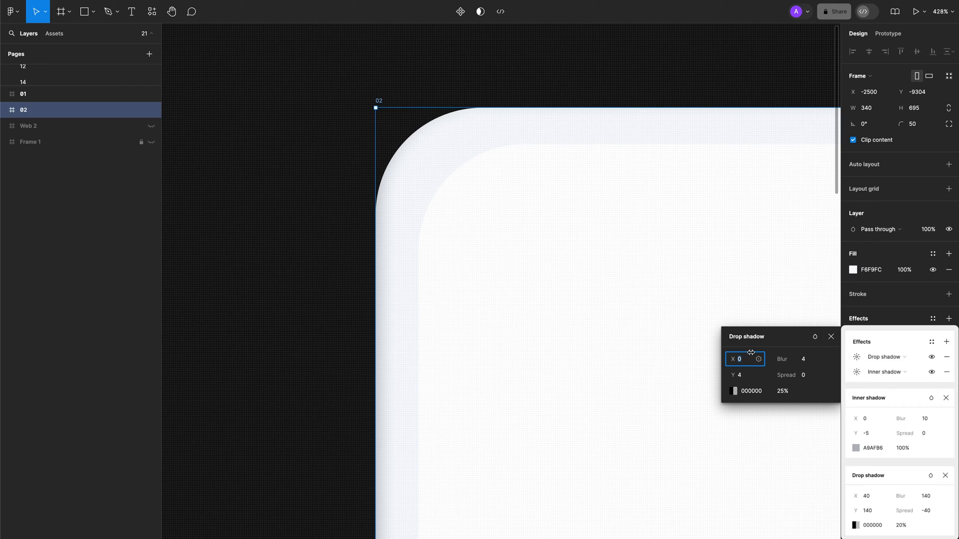
mouse_move(748, 359)
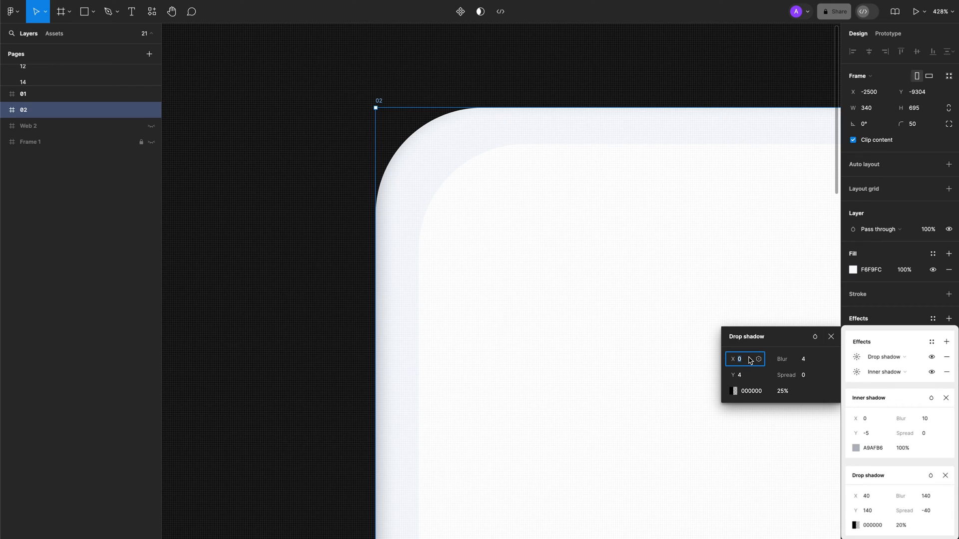
Set frame 02's drop shadow to X 40, Y 140 and spread -40
type("40")
left_click(746, 375)
type("140")
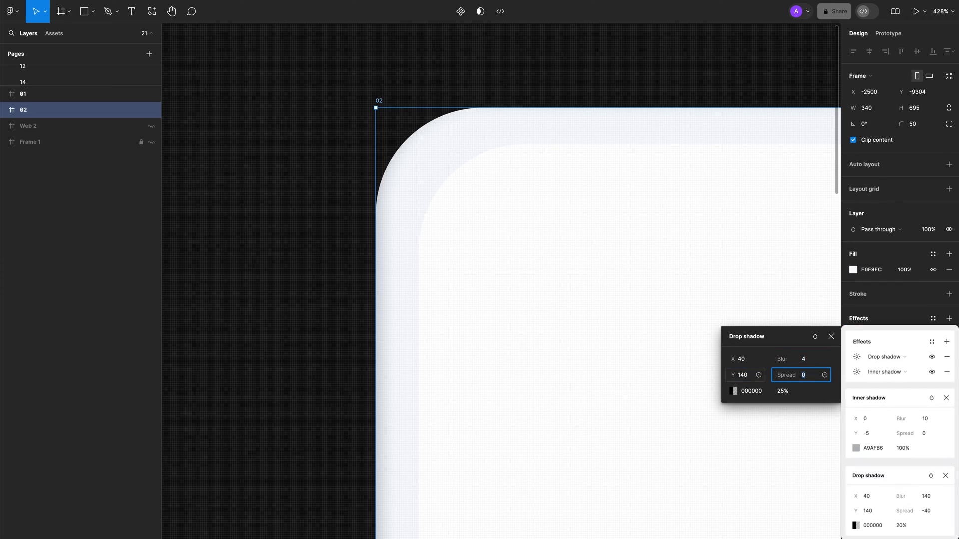
type("-40")
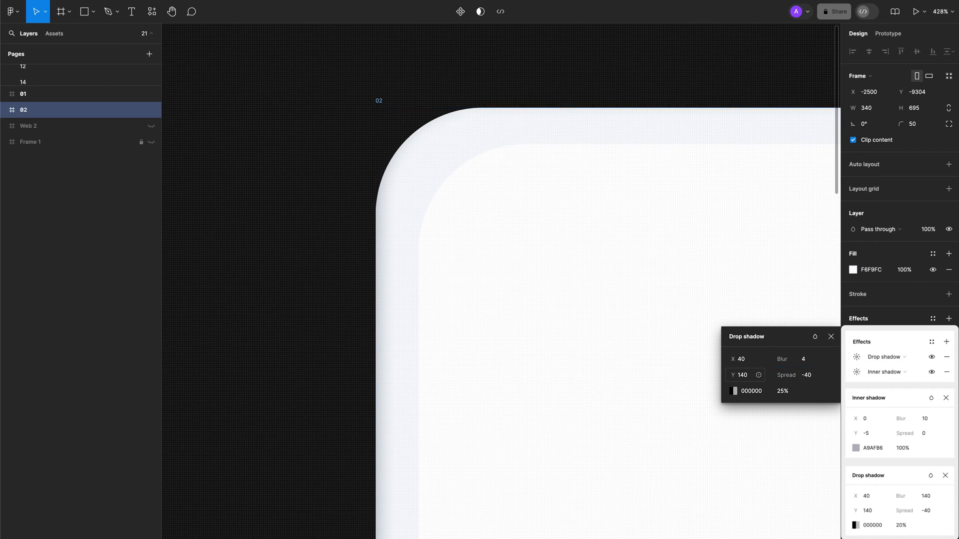
left_click(783, 391)
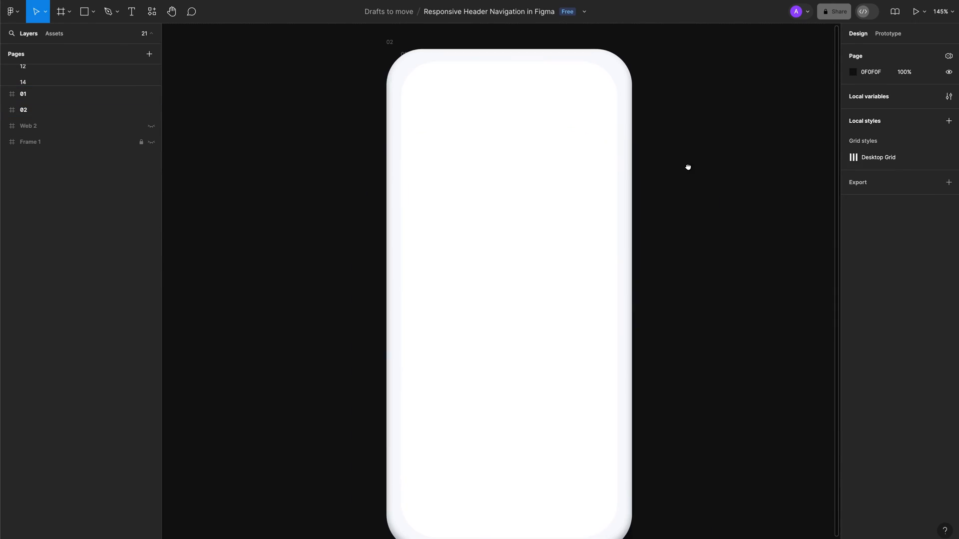
scroll("down", 3)
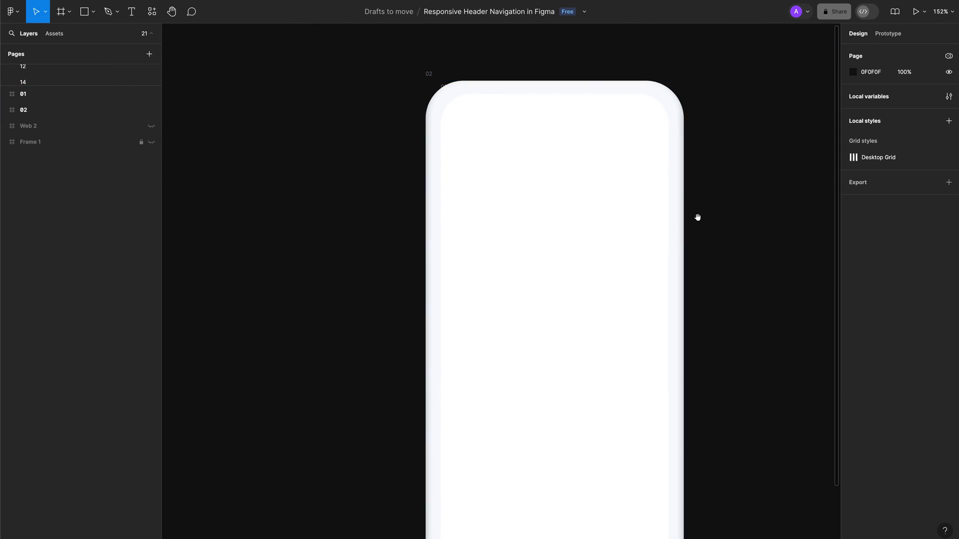
scroll("down", 3)
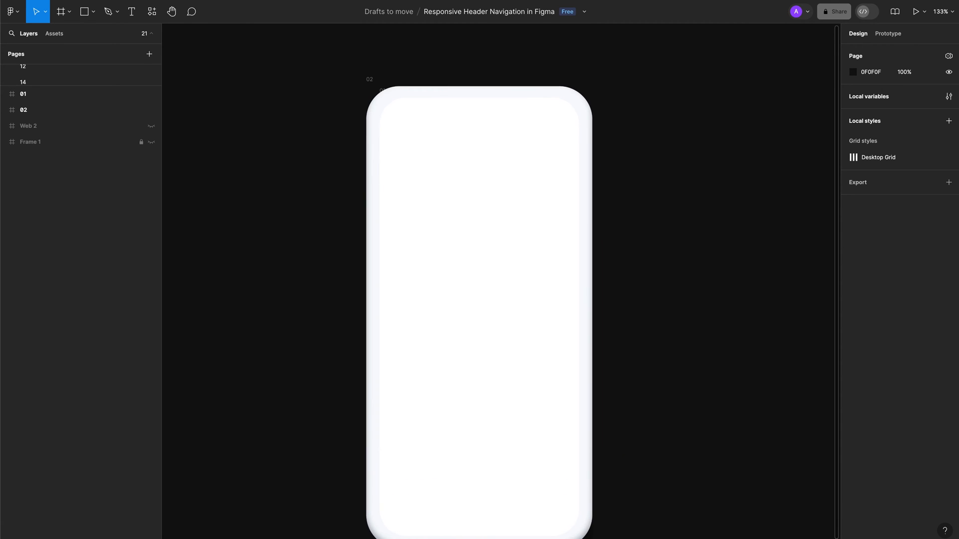
mouse_move(724, 201)
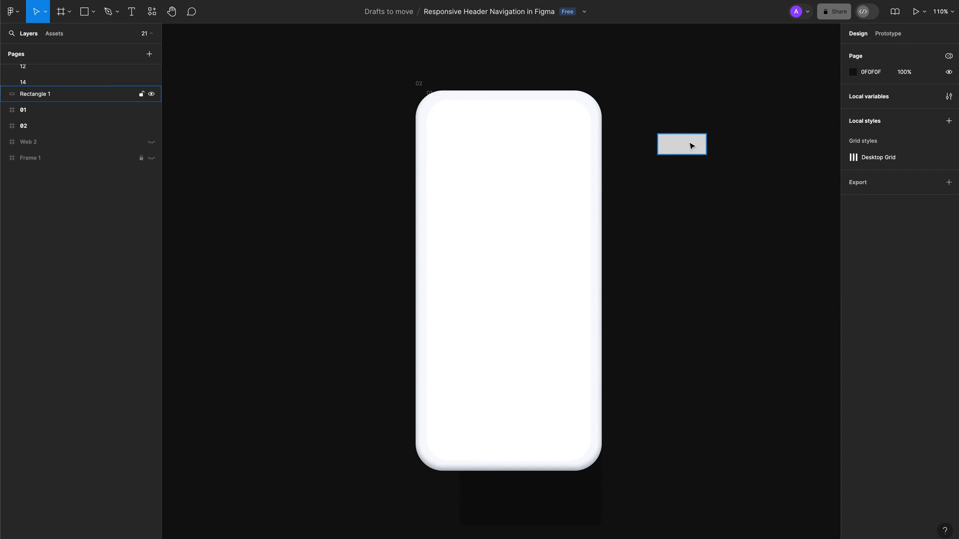
Resize Rectangle 1 to 140×27 and round its bottom corners to 15
left_click(681, 144)
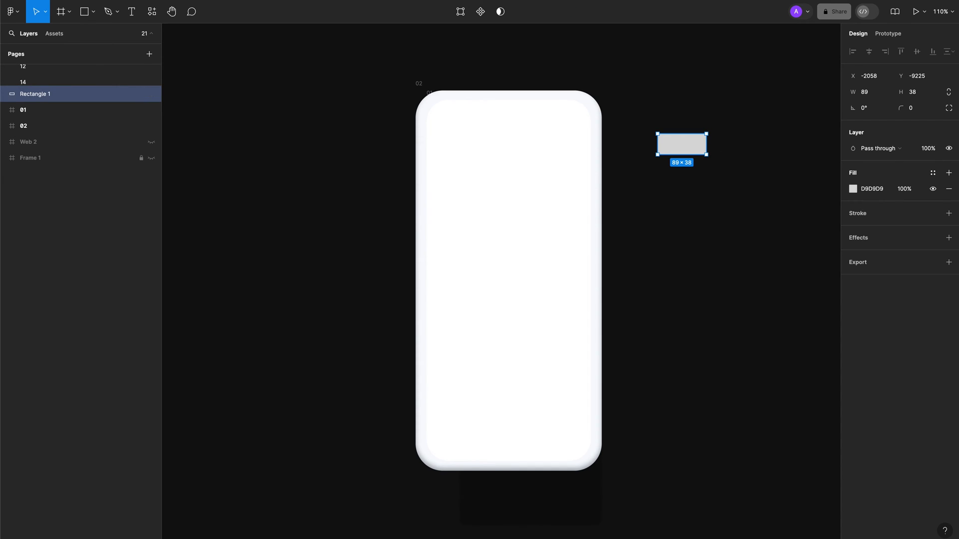
left_click(865, 92)
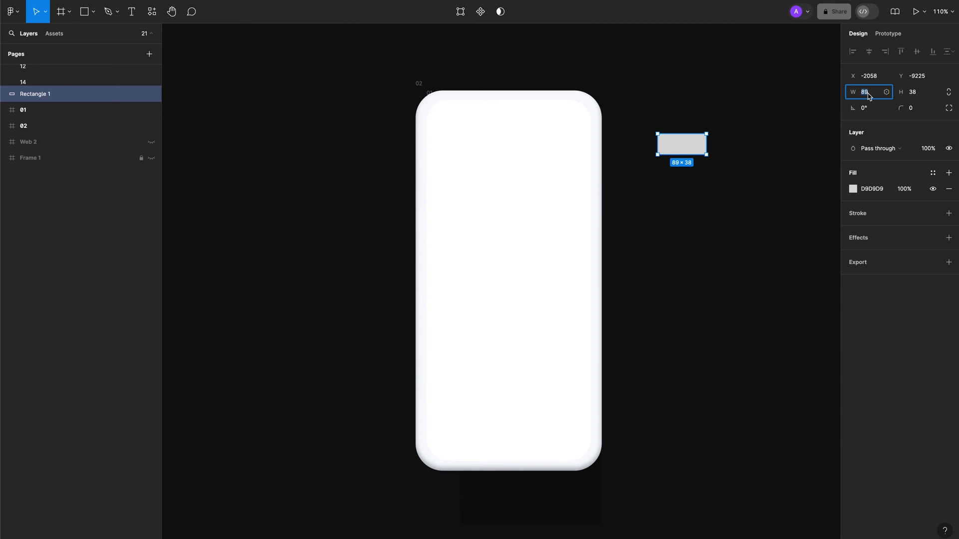
type("140")
left_click(918, 91)
type("2")
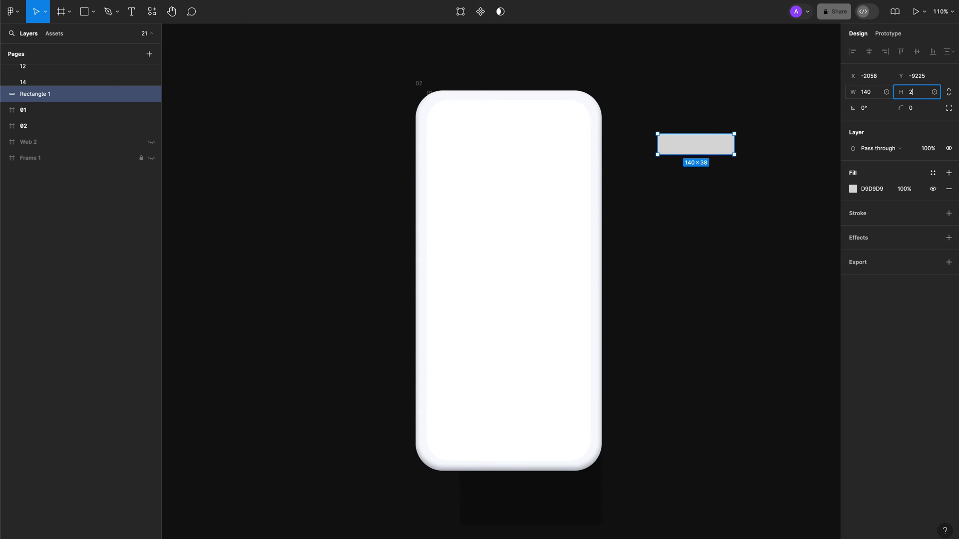
type("7")
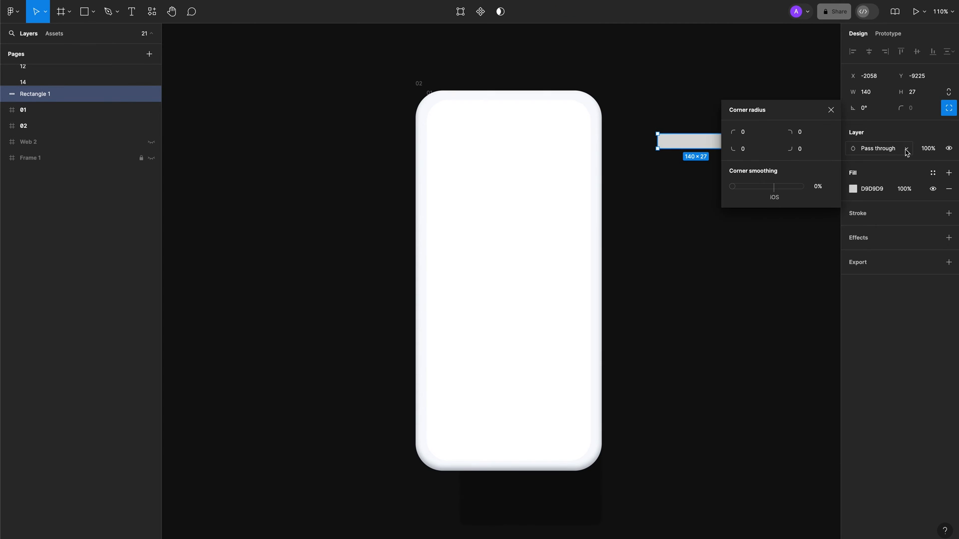
left_click(747, 149)
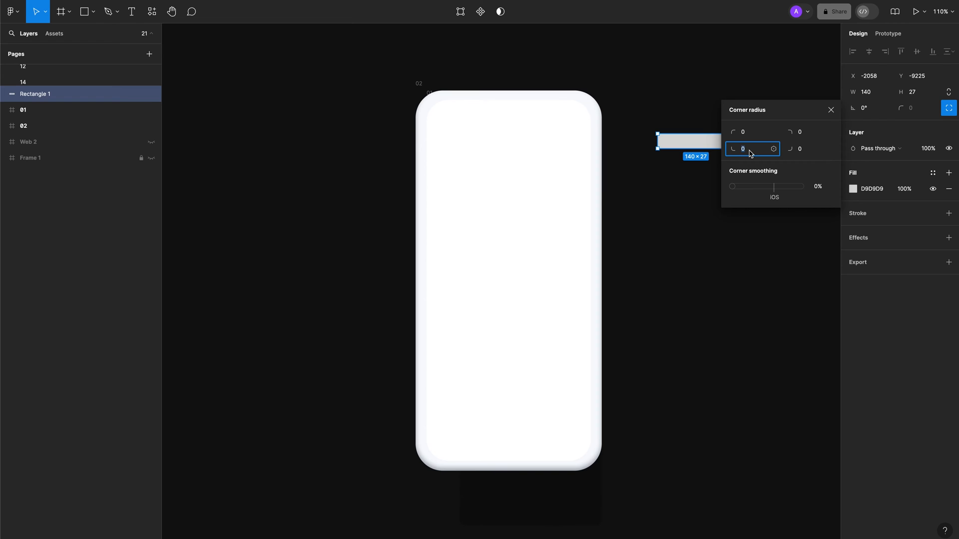
mouse_move(750, 152)
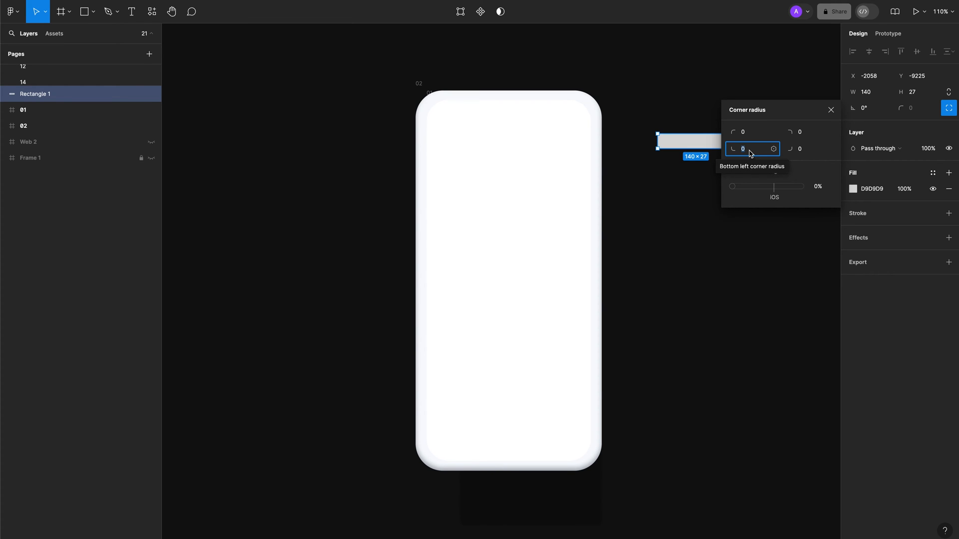
type("15")
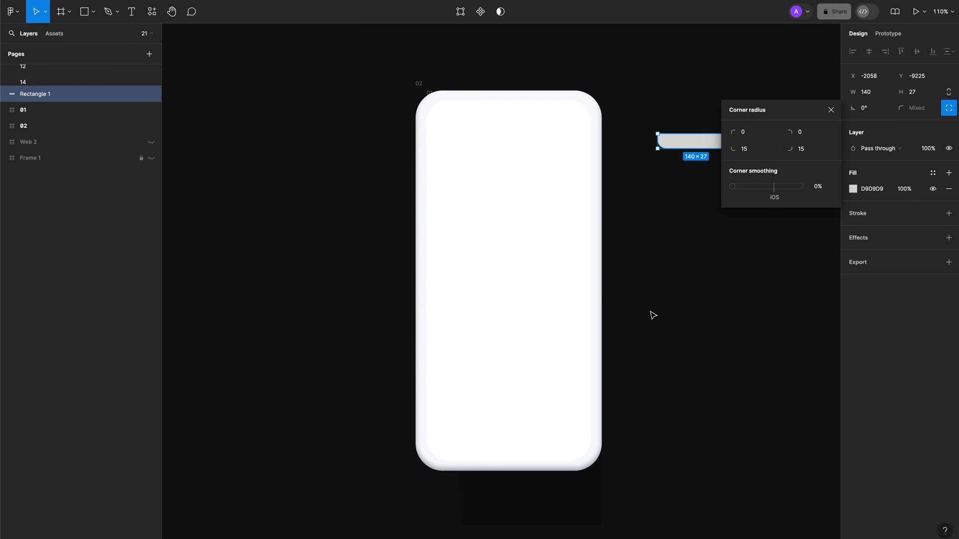
left_click(831, 110)
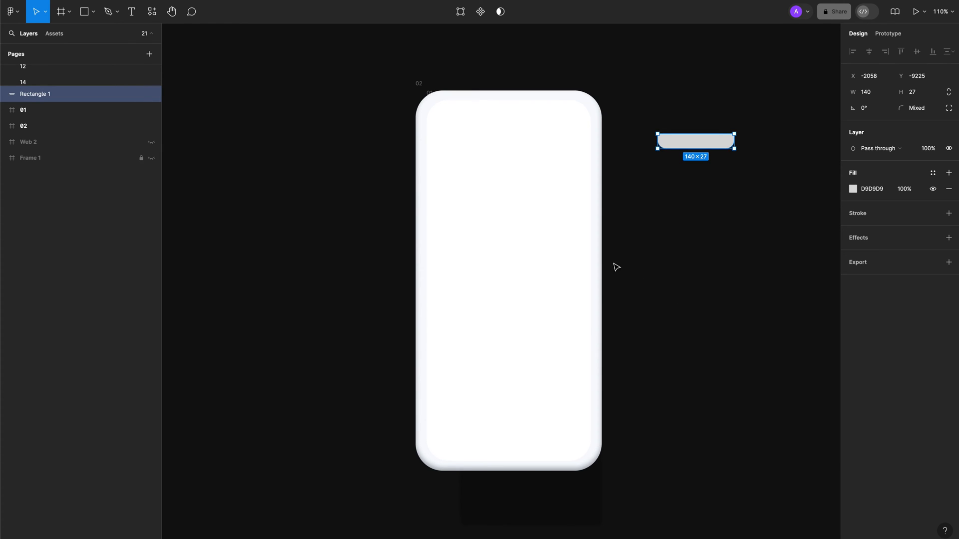
left_click(27, 125)
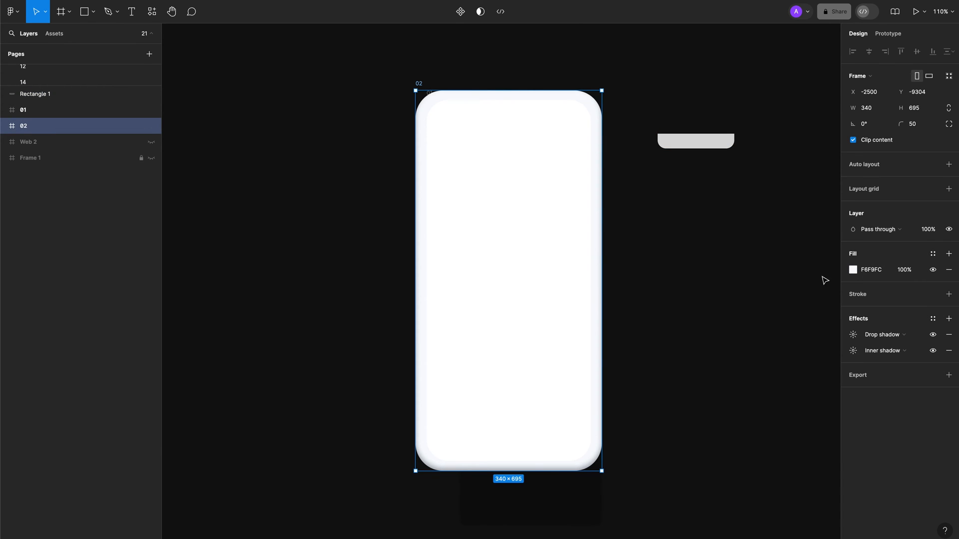
Move the notch into frame 01 at top centre (X 80, Y 0) with F6F9FC fill
left_click(871, 270)
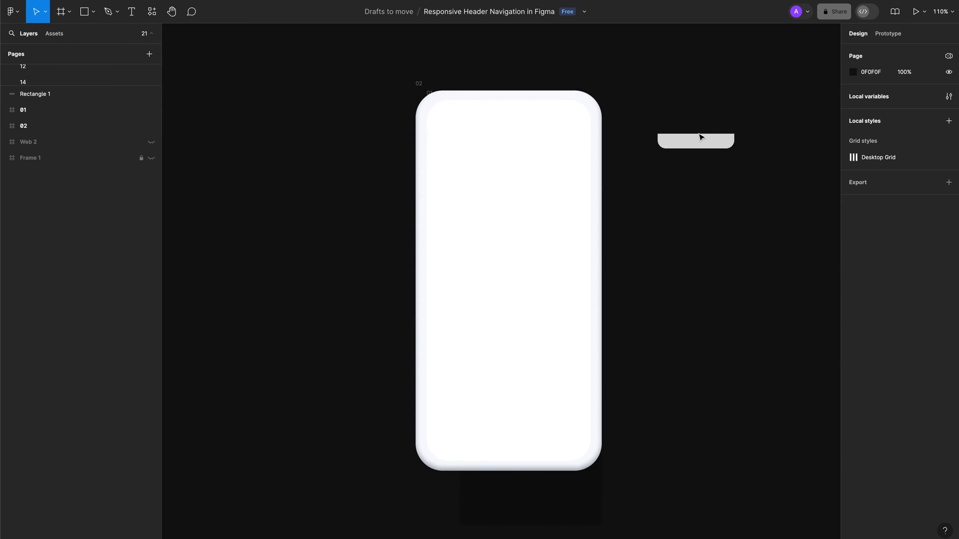
left_click(696, 140)
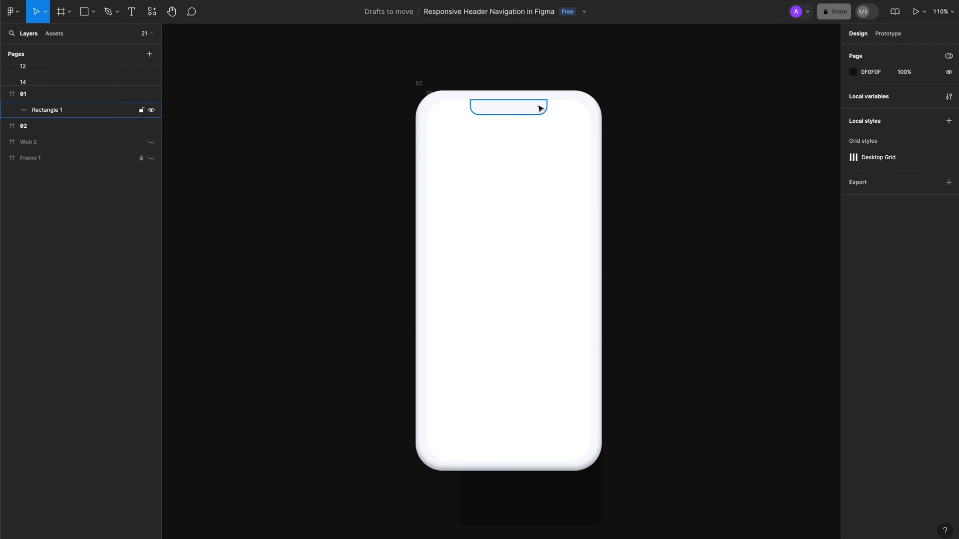
left_click(507, 109)
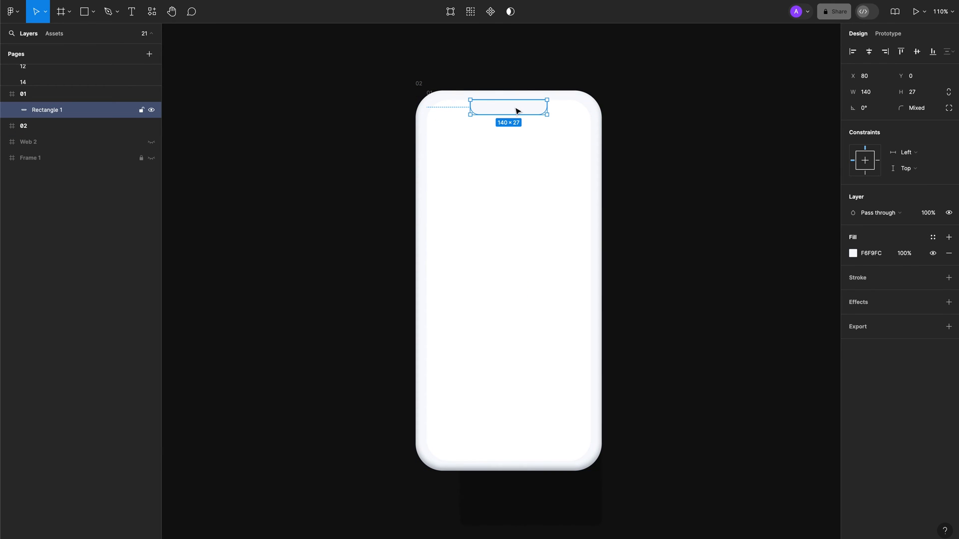
left_click(271, 74)
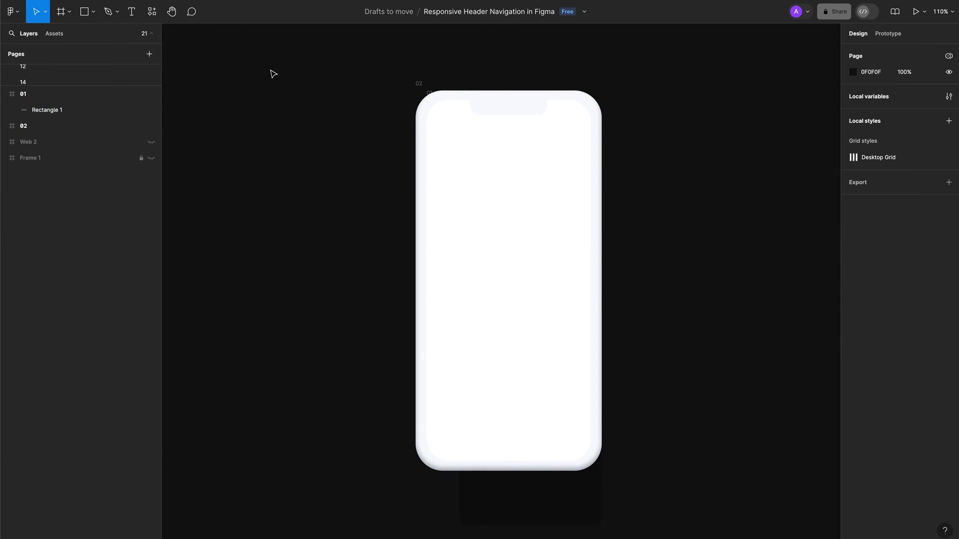
left_click(96, 11)
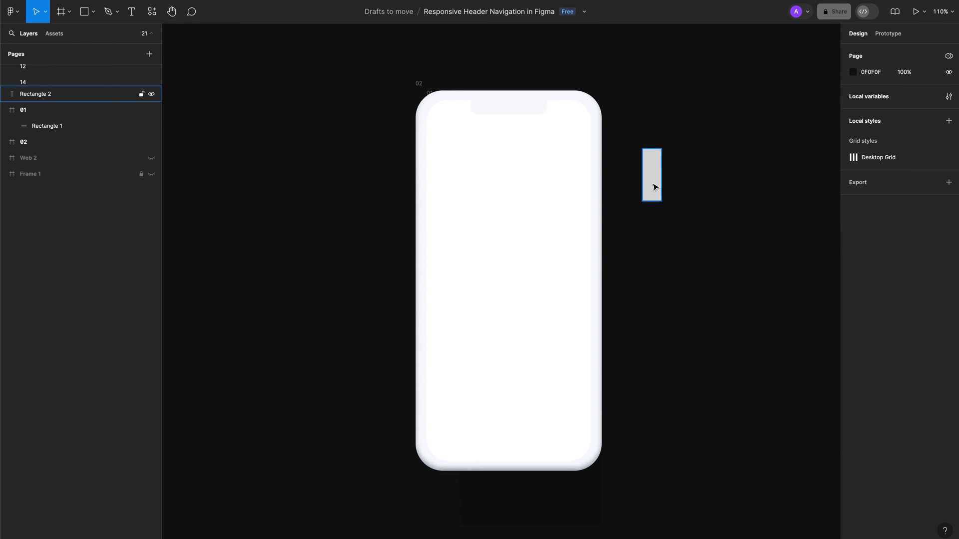
Draw a thin bar right of the phone and size it 19×110
left_click(77, 11)
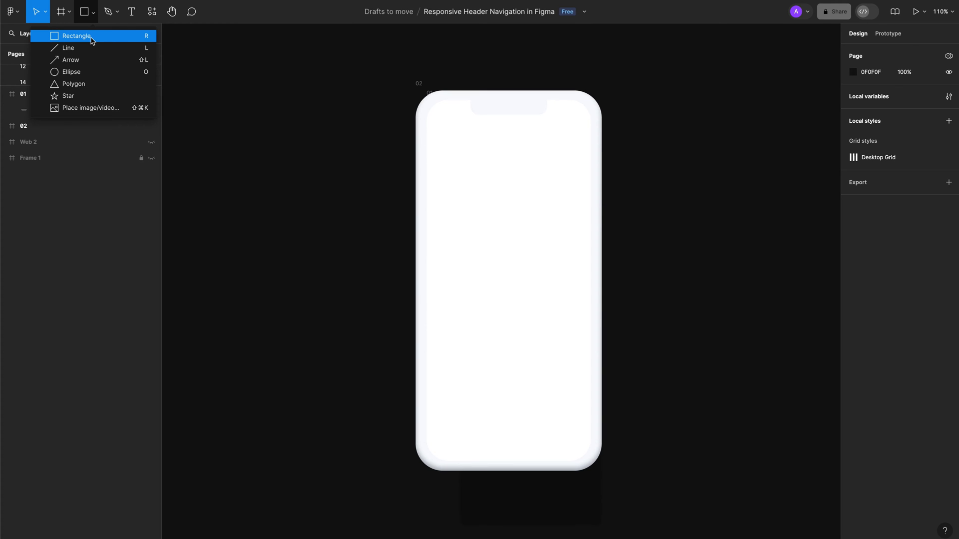
left_click(69, 36)
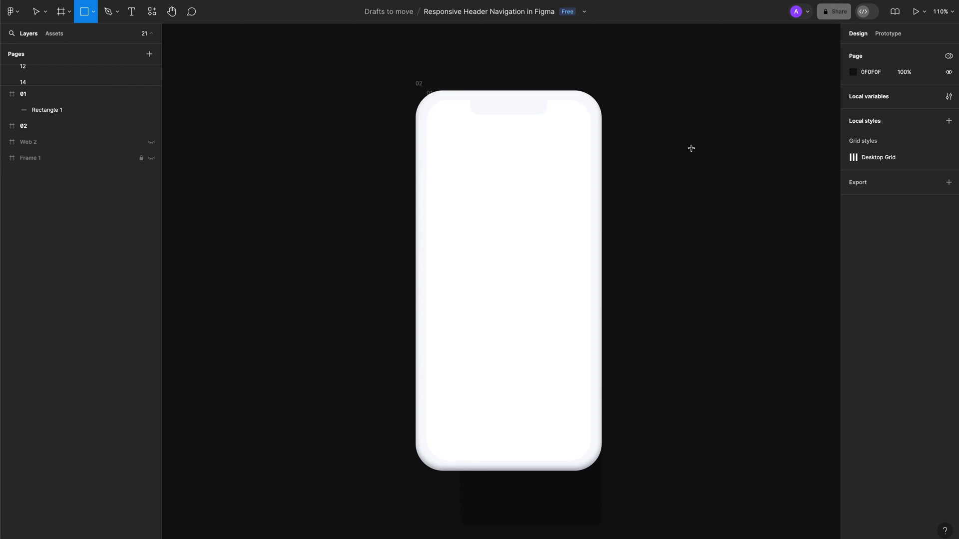
left_click_drag(677, 142, 684, 188)
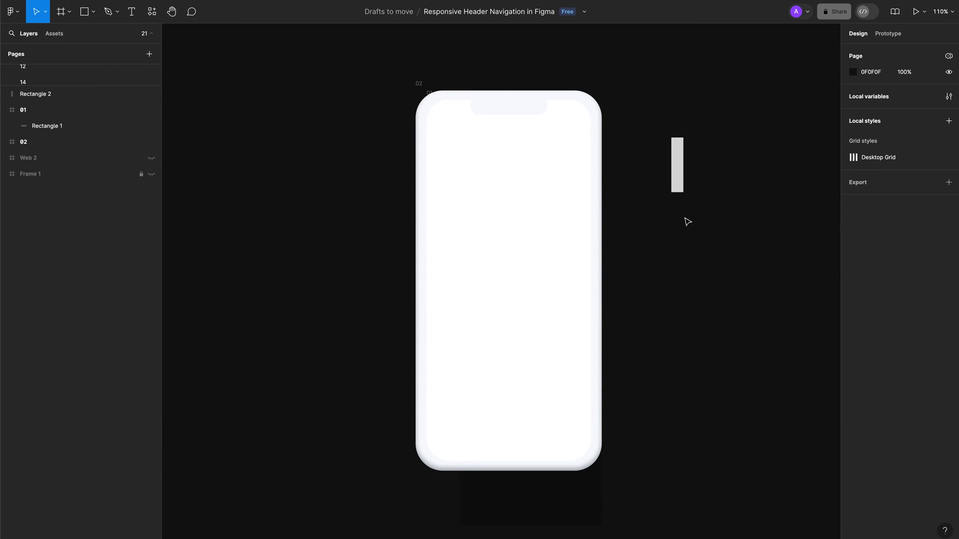
left_click(676, 165)
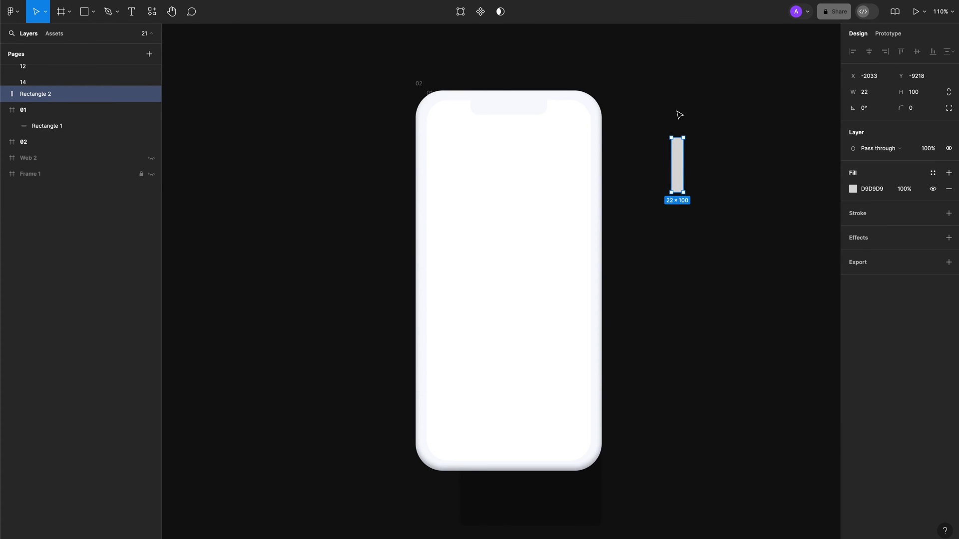
left_click(865, 92)
type("19")
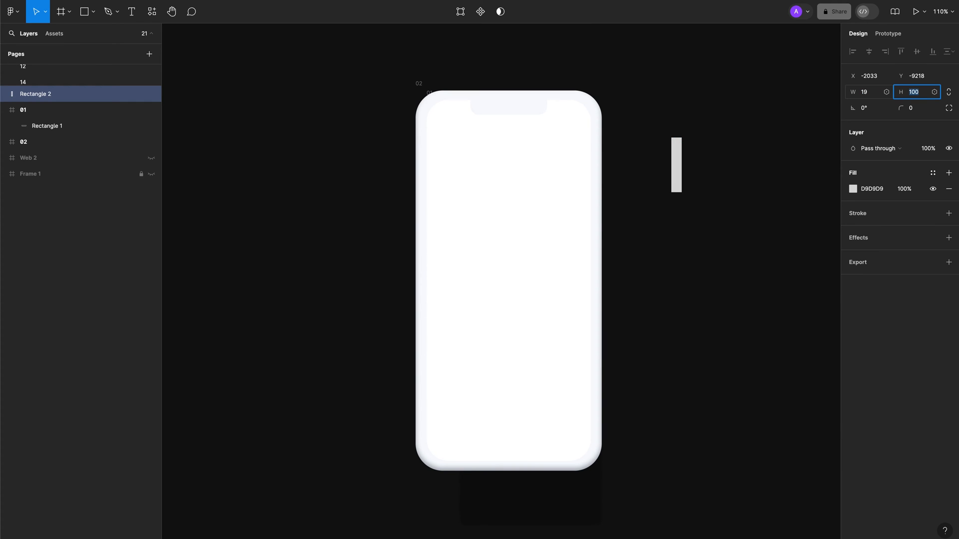
type("110")
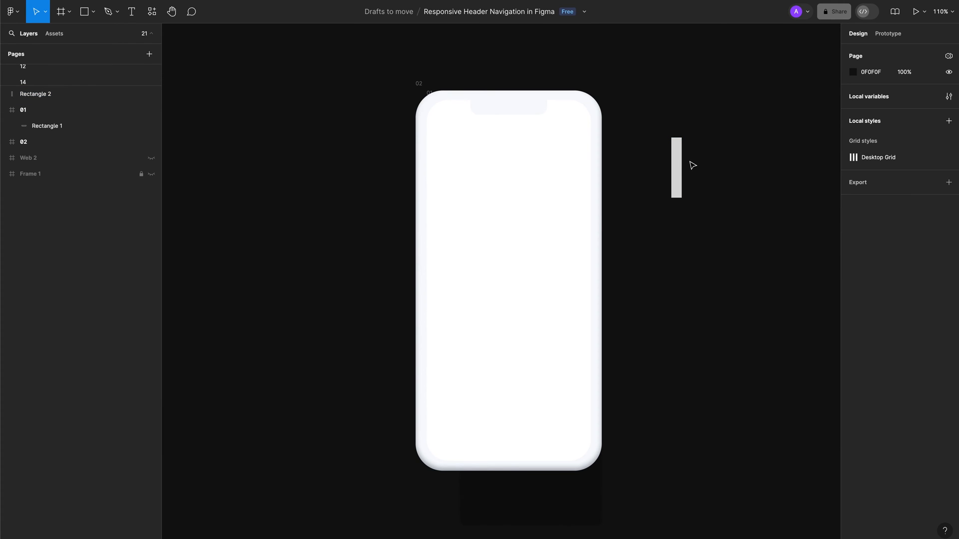
Give the side button F6F9FC fill and round its right-hand corners to 15
left_click(675, 168)
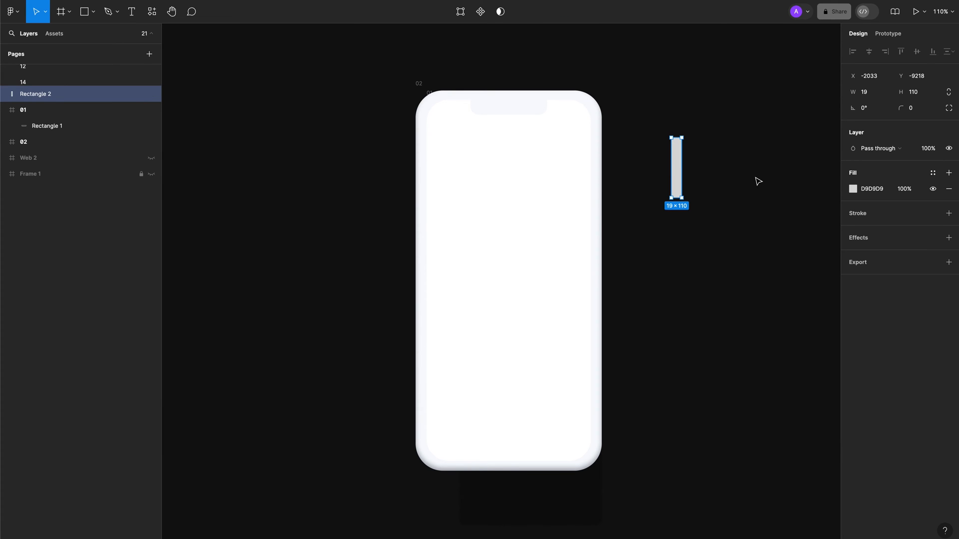
left_click(27, 142)
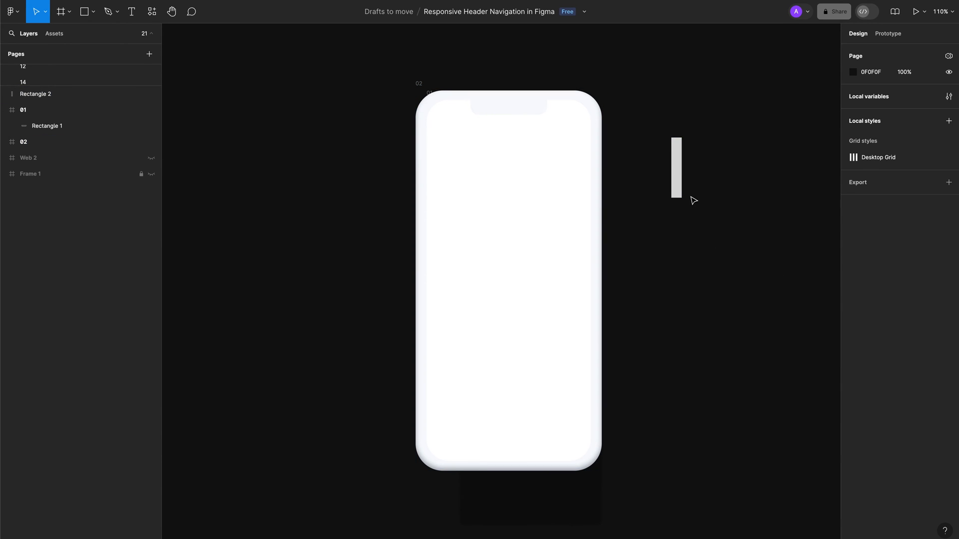
left_click(676, 168)
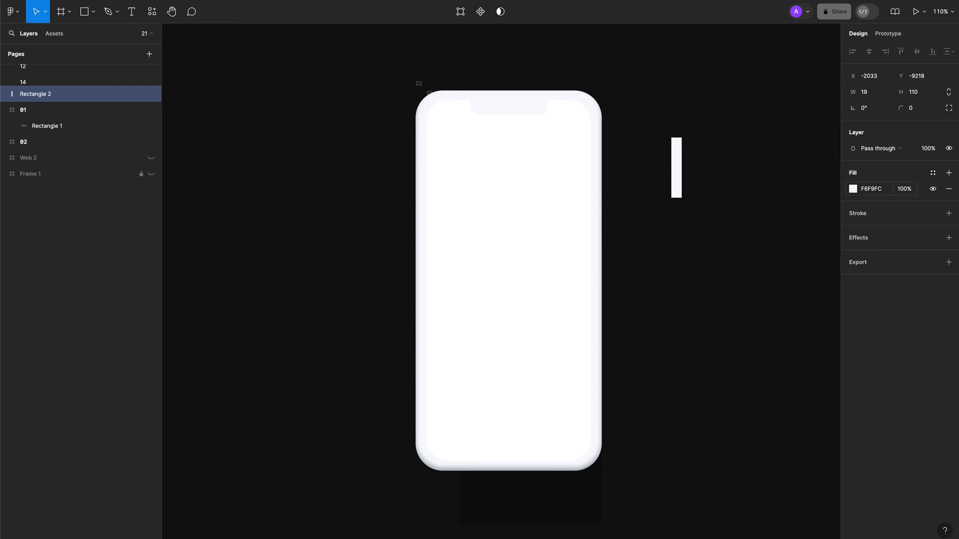
left_click(676, 167)
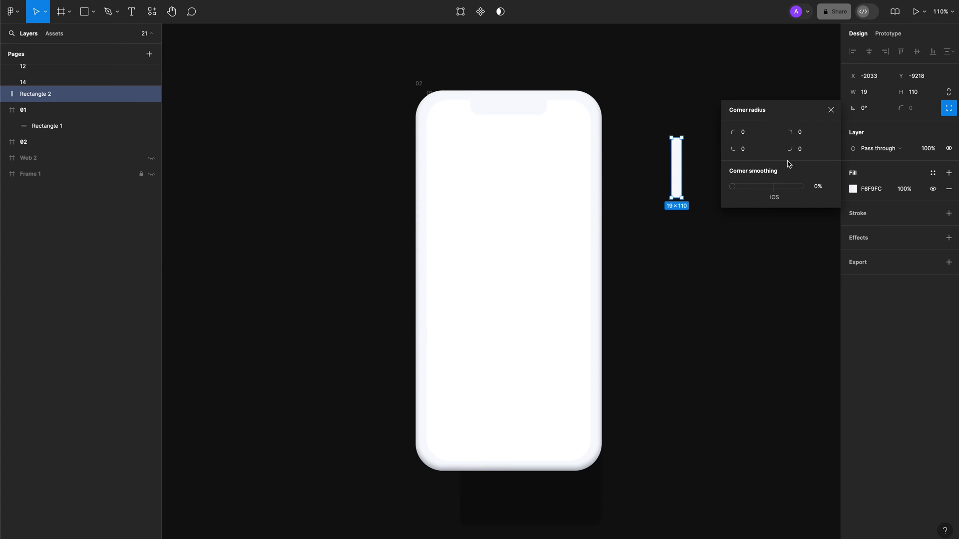
left_click(803, 132)
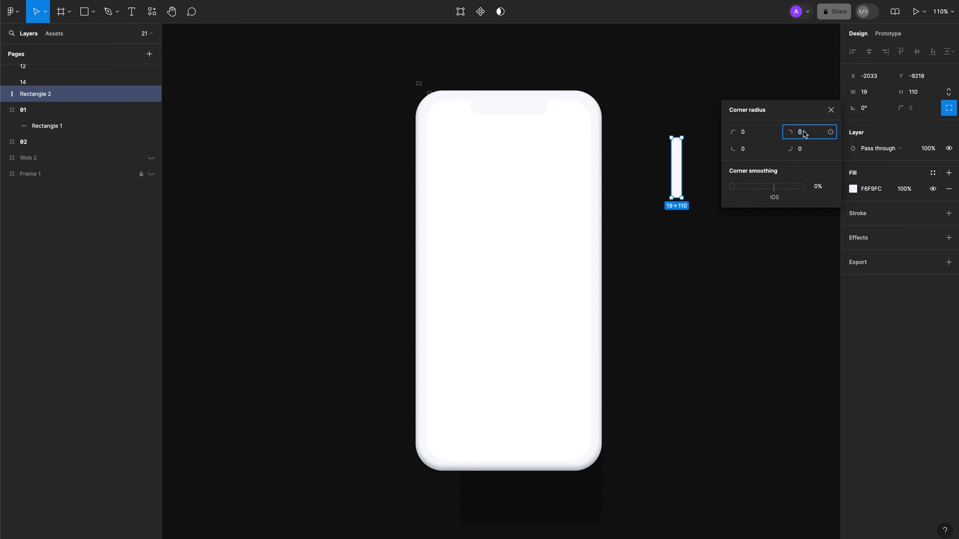
mouse_move(806, 134)
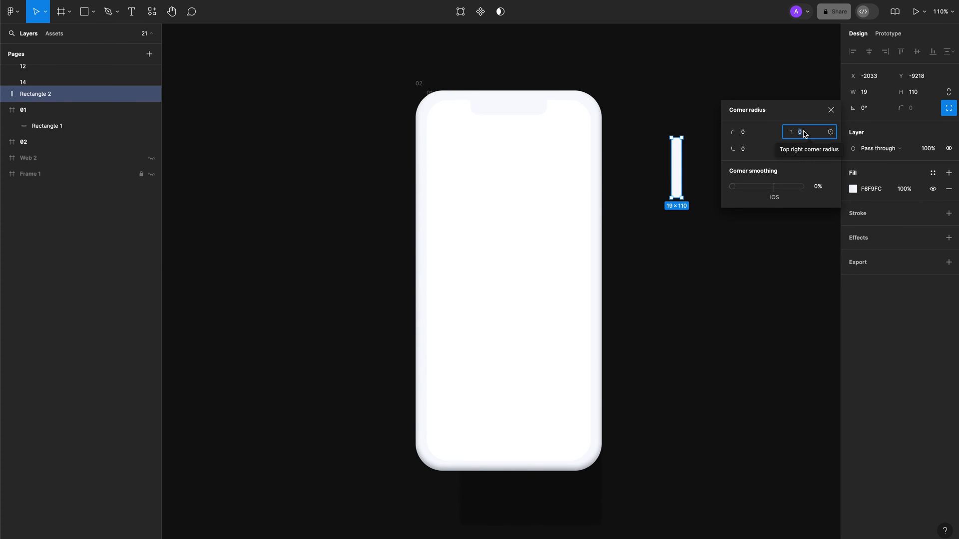
type("15")
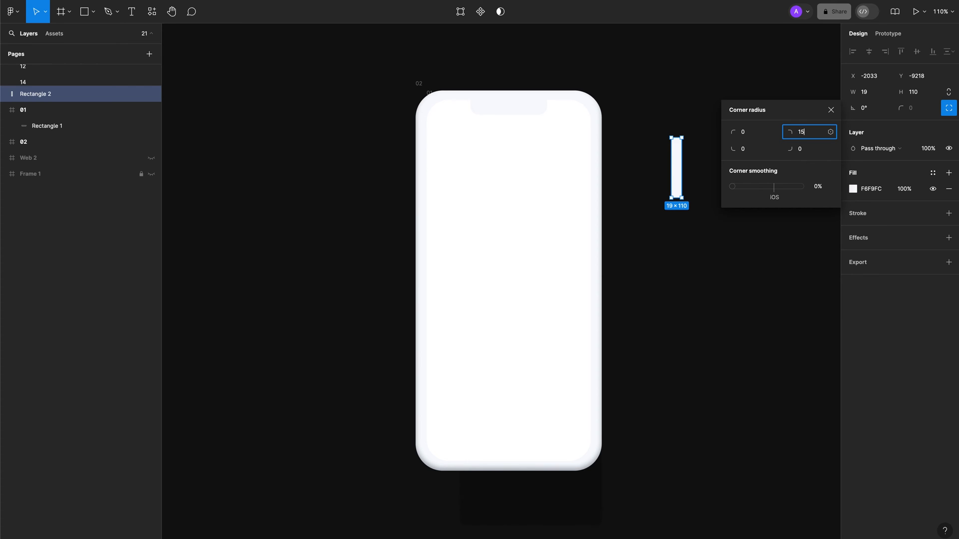
type("15")
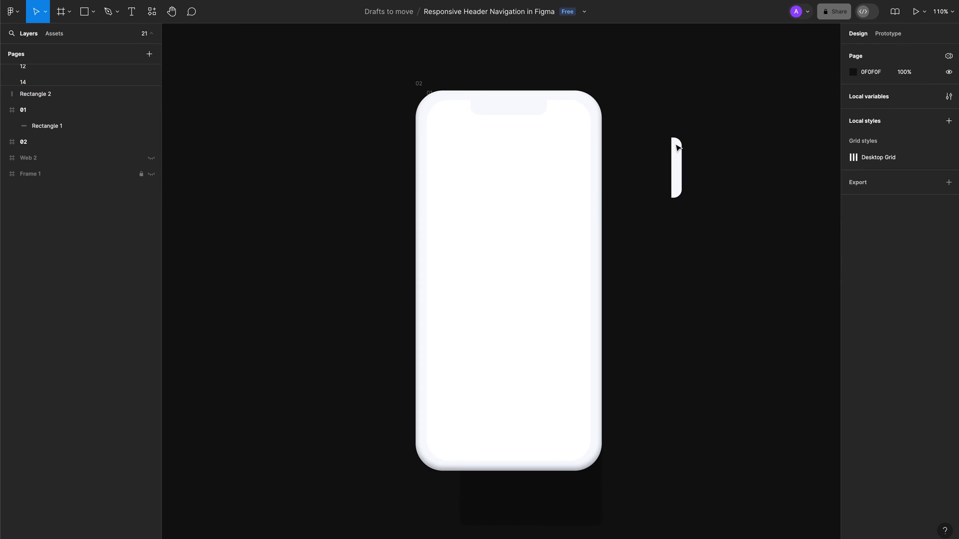
left_click(677, 167)
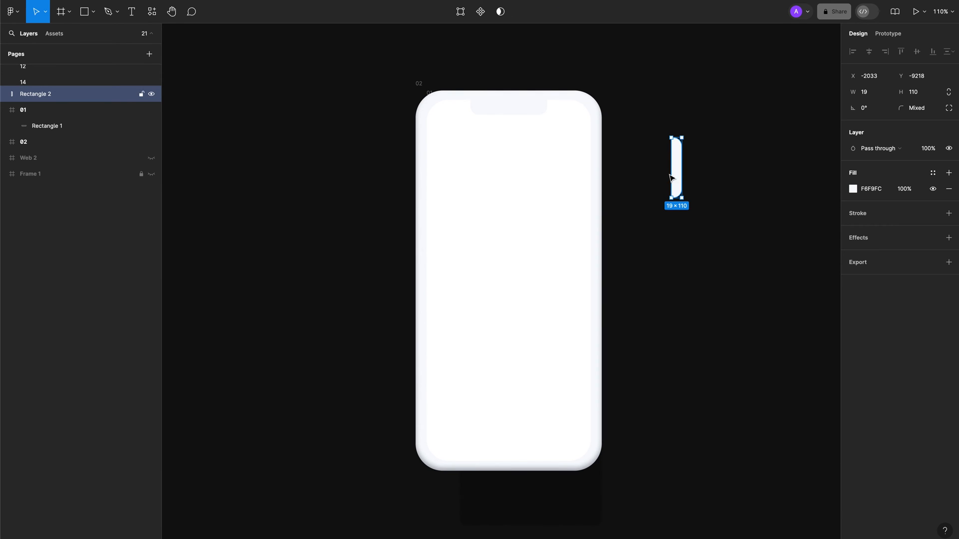
Create two 19×85 volume buttons, rotated 180° and grouped left of the phone
left_click_drag(676, 175, 638, 186)
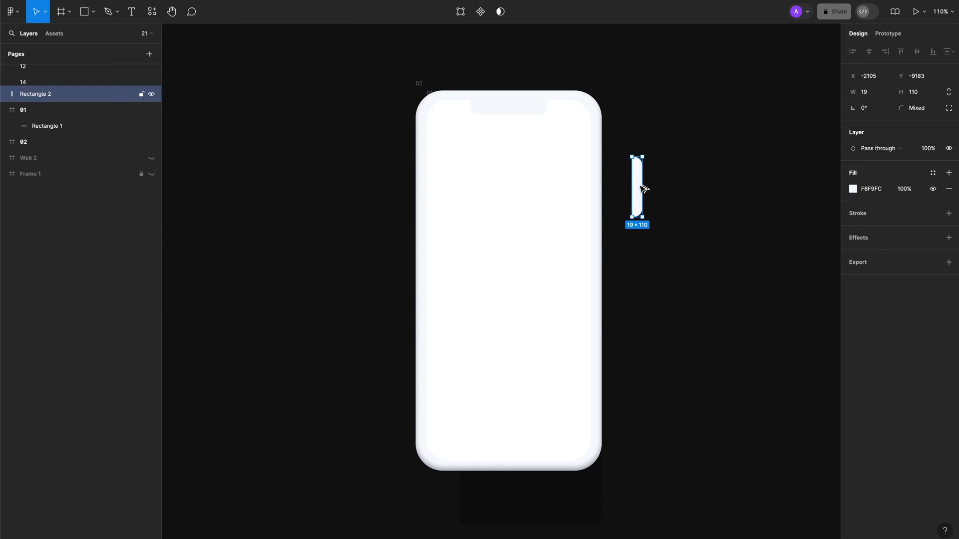
mouse_move(642, 189)
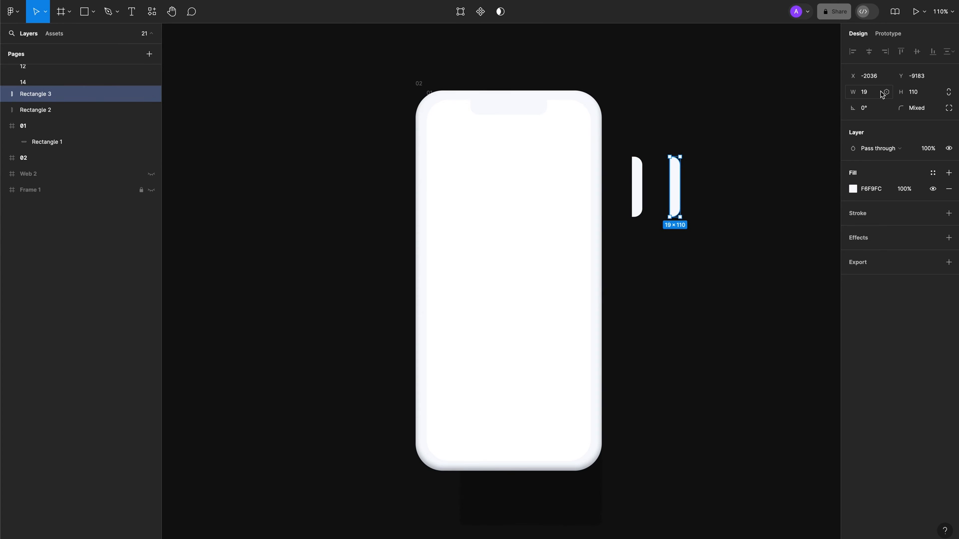
left_click(917, 92)
type("8")
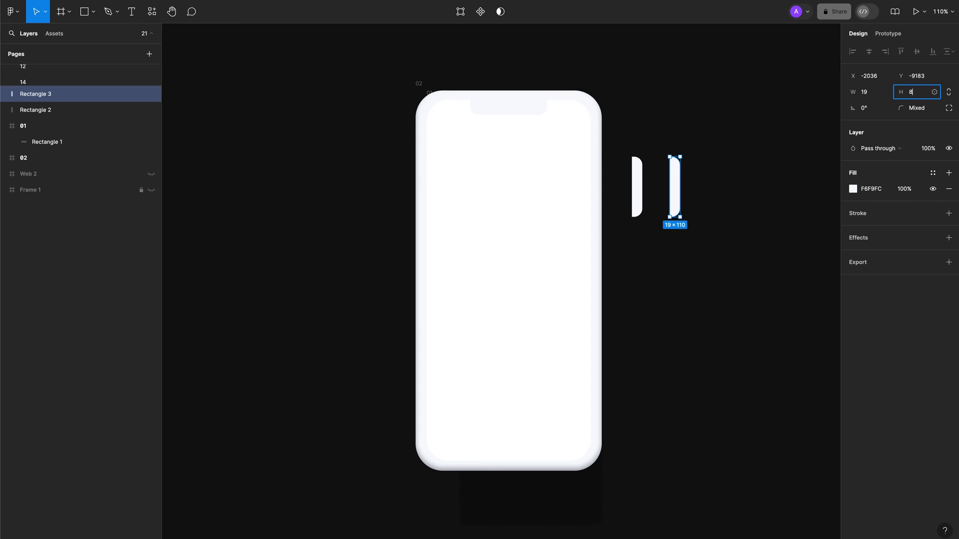
type("5")
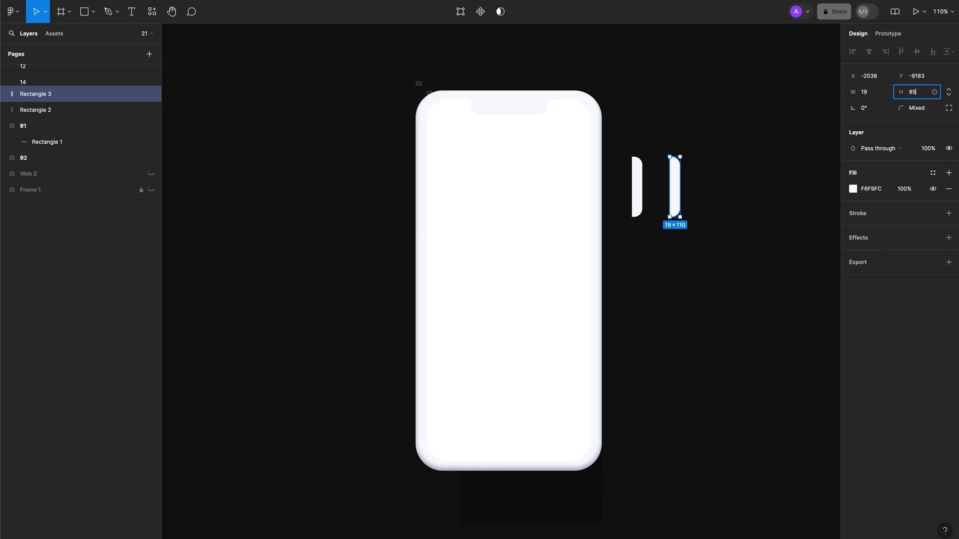
key("Enter")
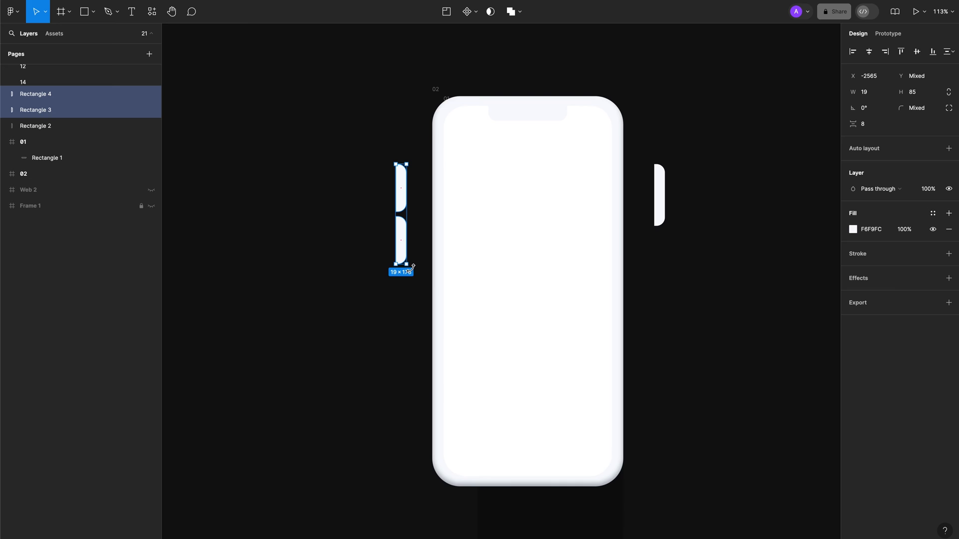
right_click(400, 217)
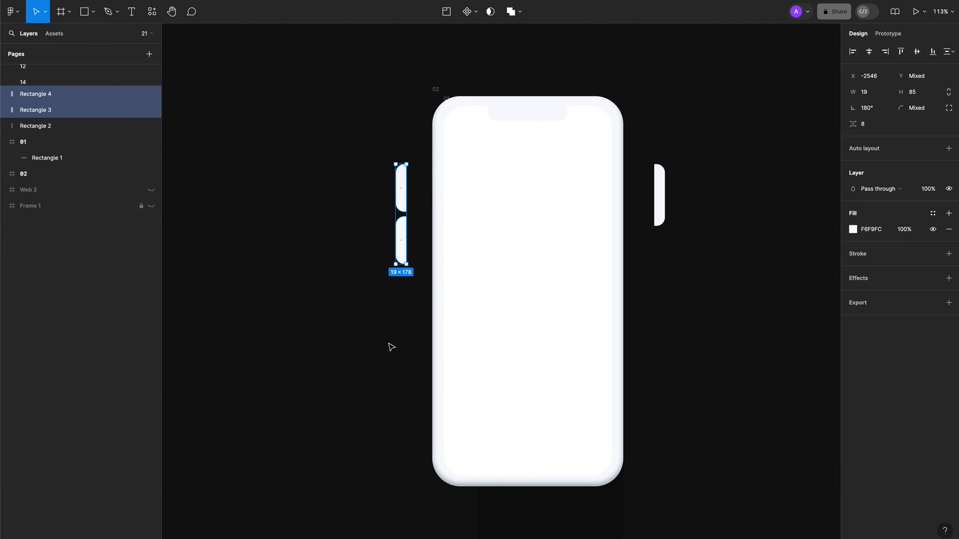
right_click(399, 211)
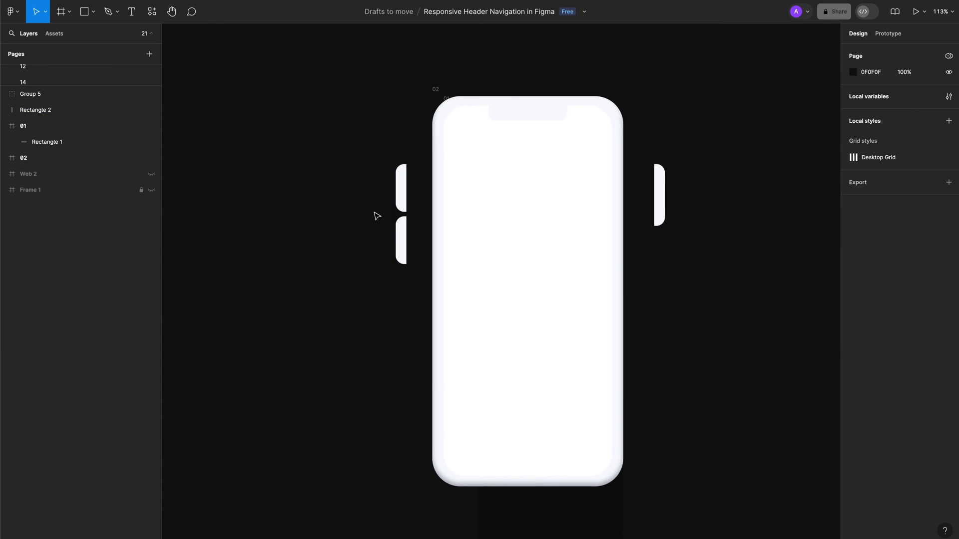
Rename the volume button group 'VOLUME' and move it flush against the phone's left edge
double_click(29, 94)
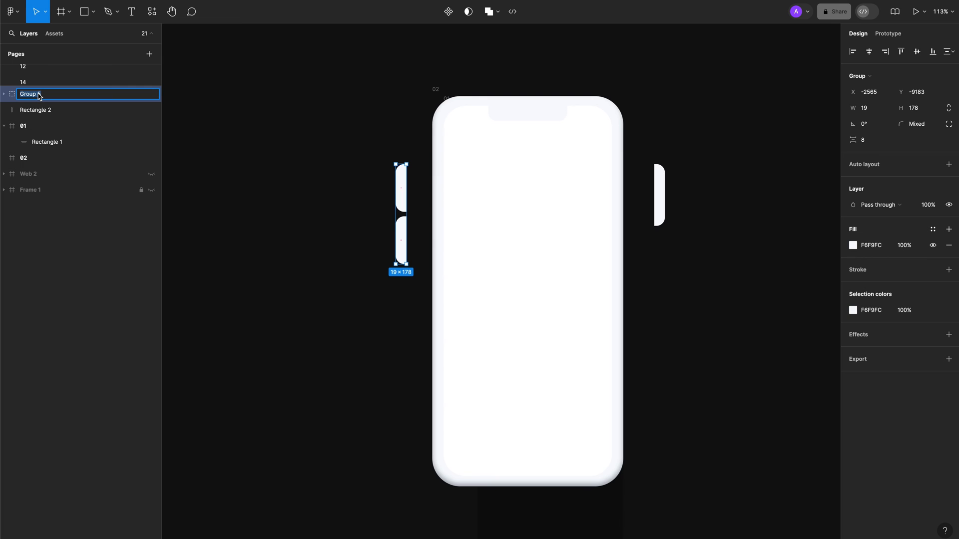
type("VOL")
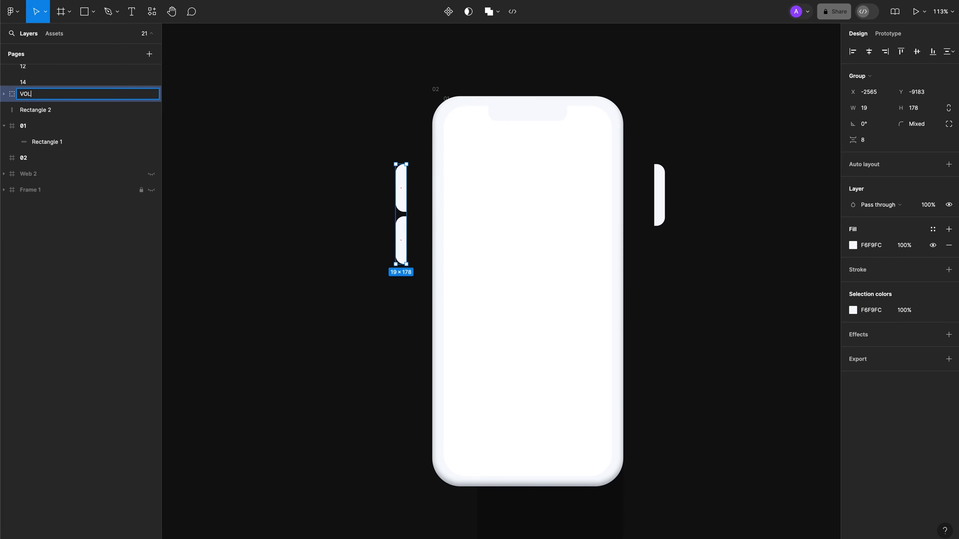
type("UME")
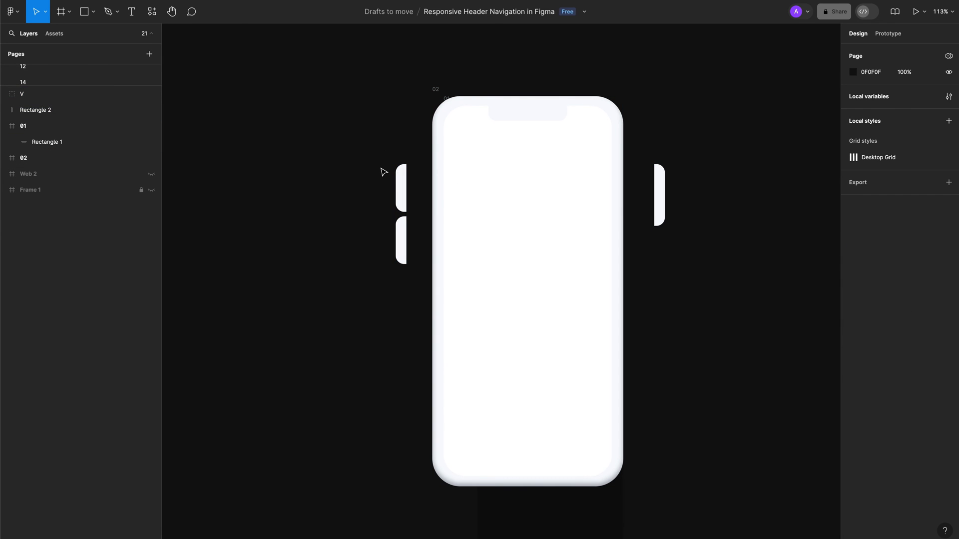
left_click(27, 94)
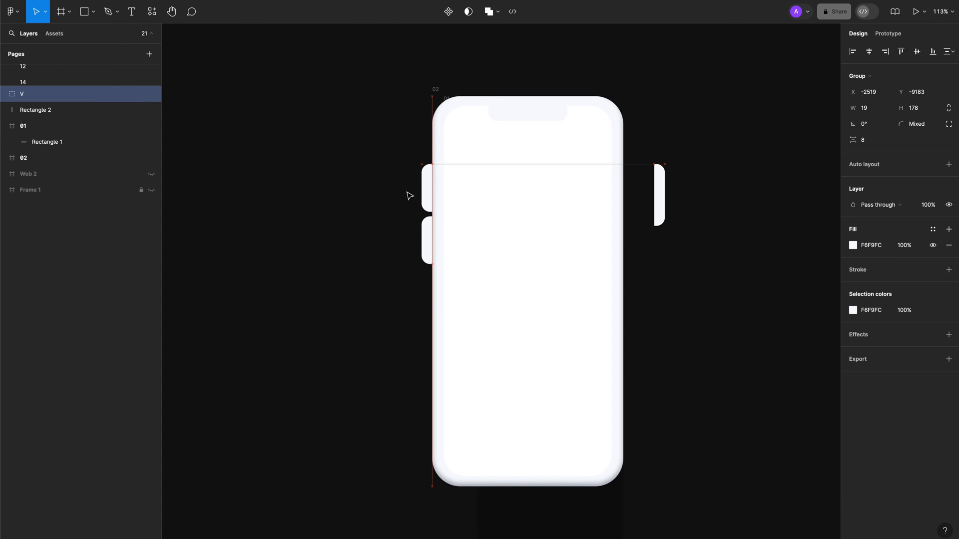
left_click(32, 110)
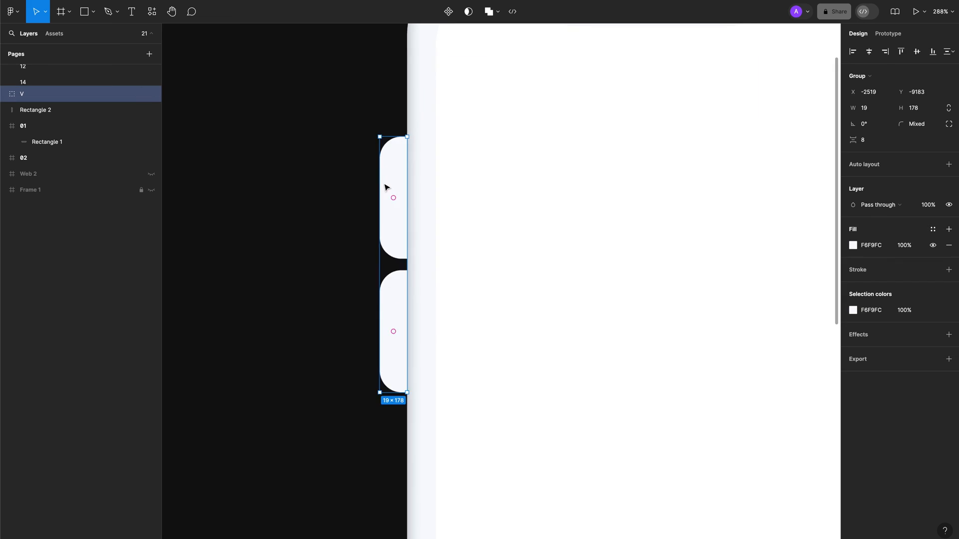
Send the VOLUME group and the right-side lock button (Rectangle 2) to back
right_click(386, 187)
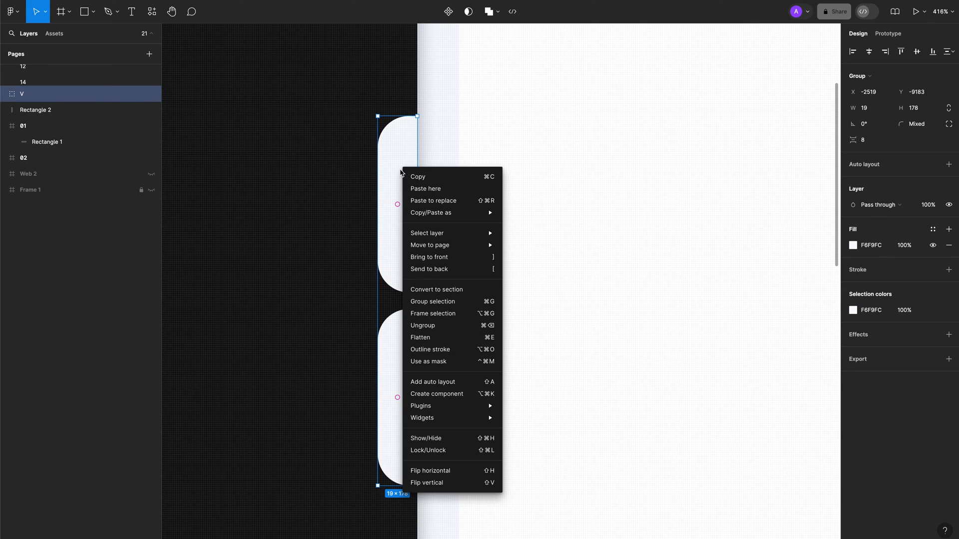
mouse_move(445, 349)
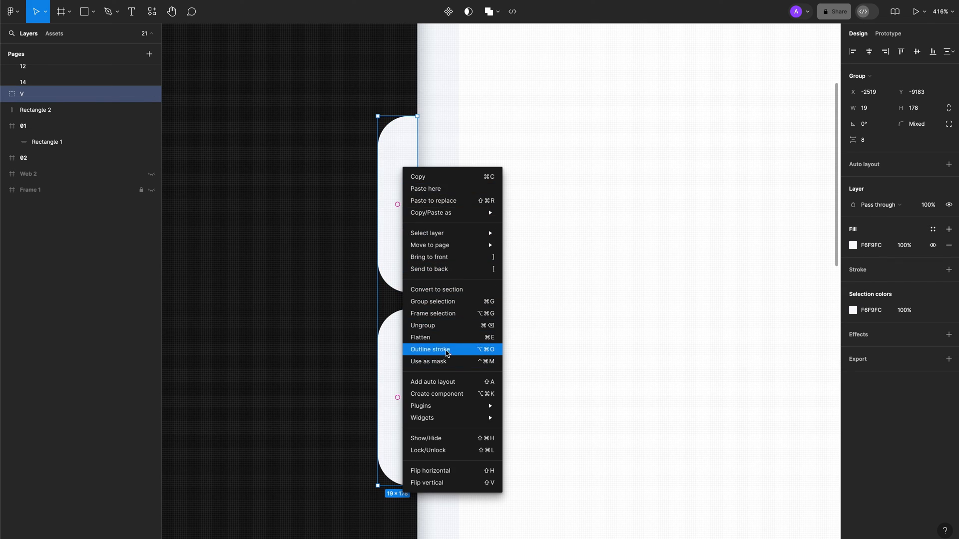
mouse_move(453, 269)
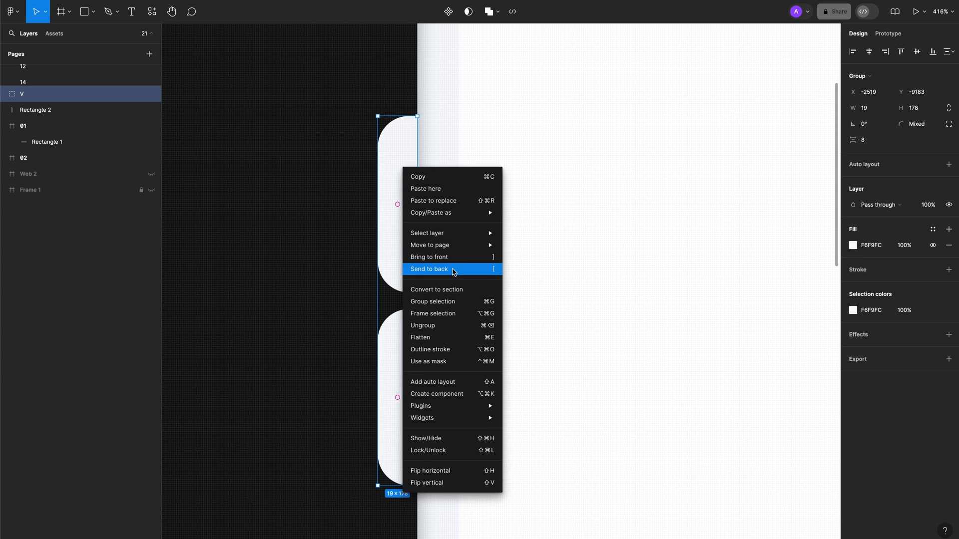
left_click(429, 269)
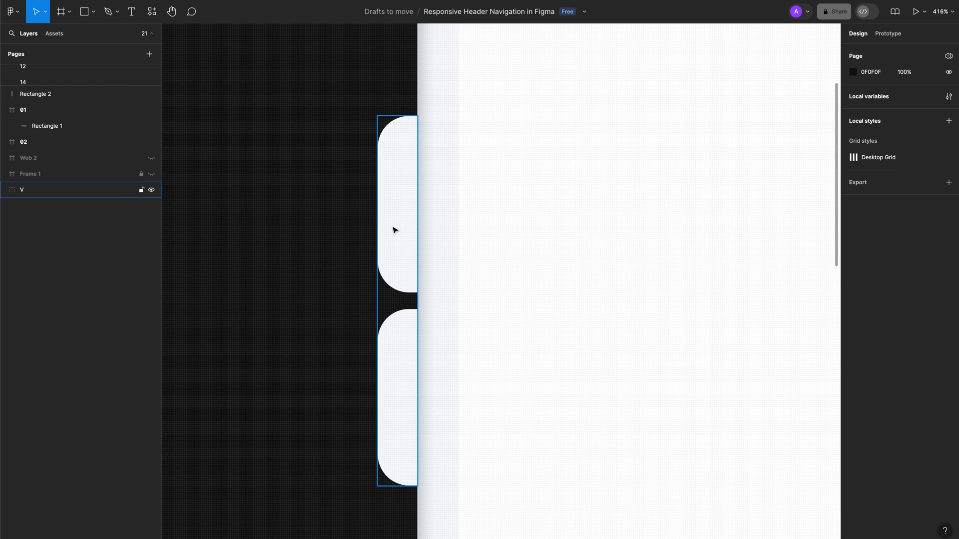
left_click(22, 189)
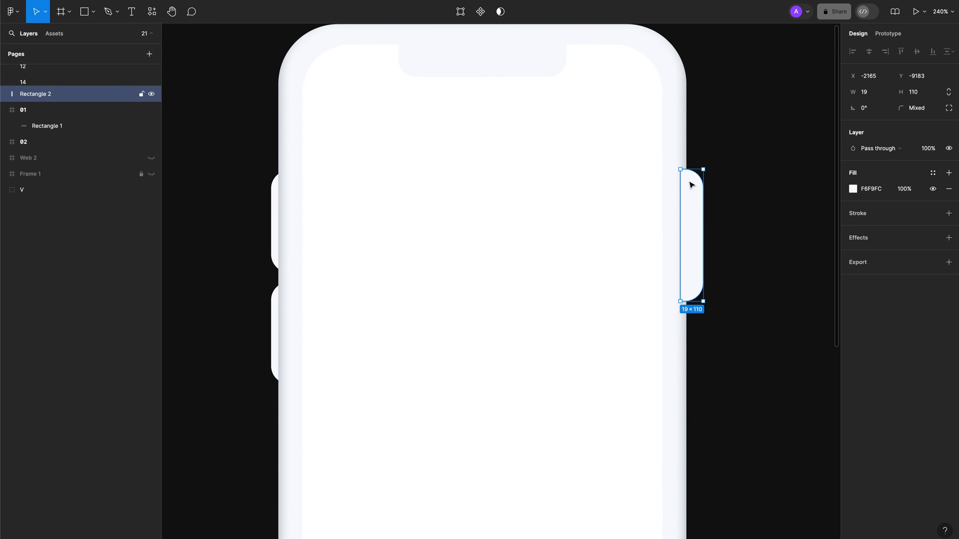
right_click(690, 184)
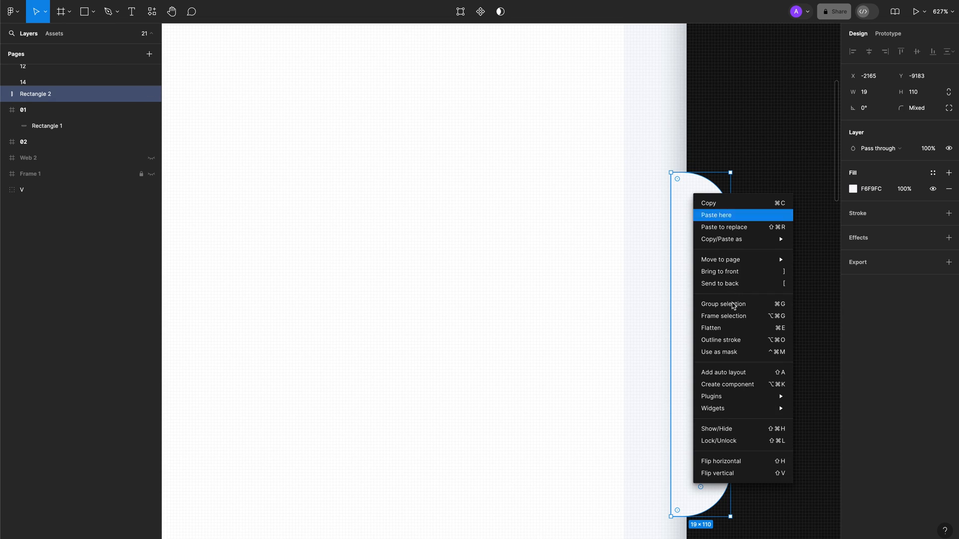
left_click(716, 215)
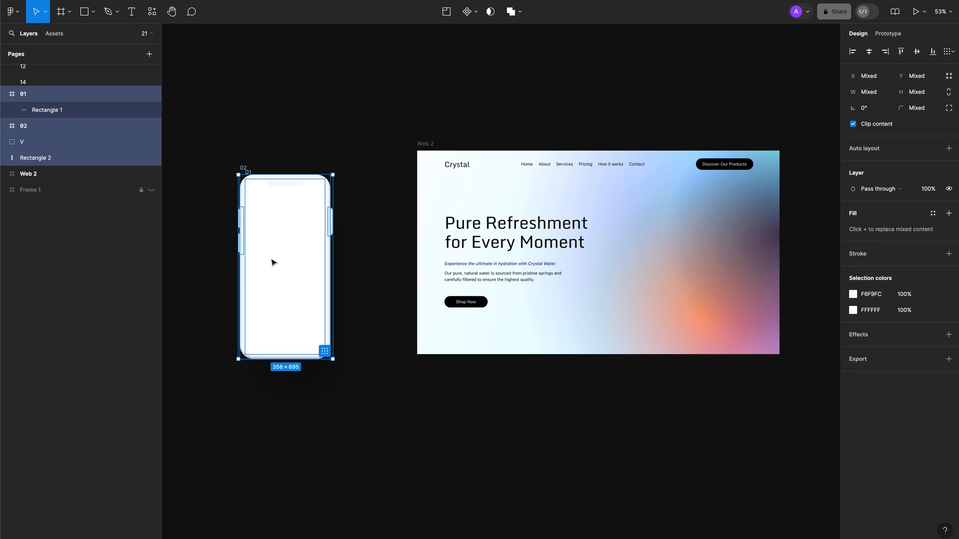
Frame the selected phone parts and name the new frame 'Mockup'
right_click(273, 263)
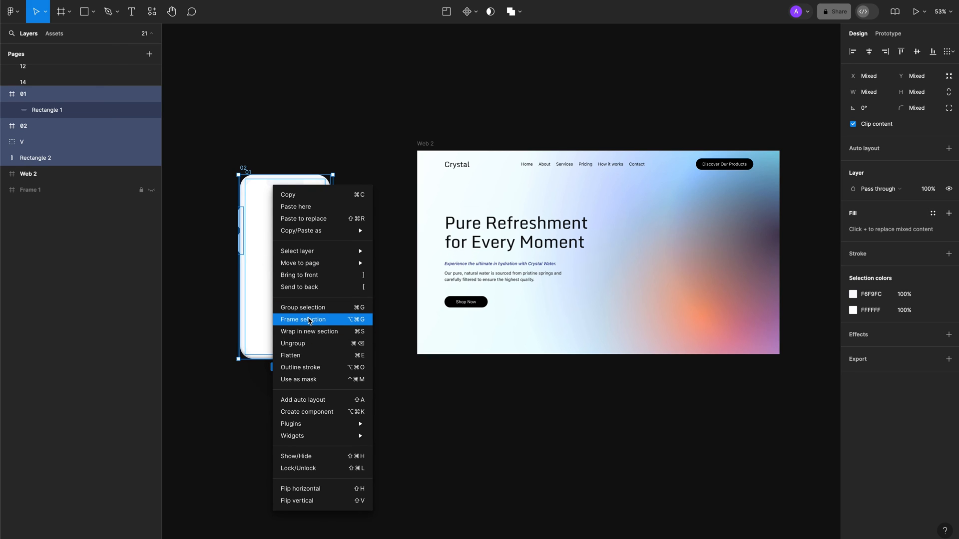
left_click(302, 319)
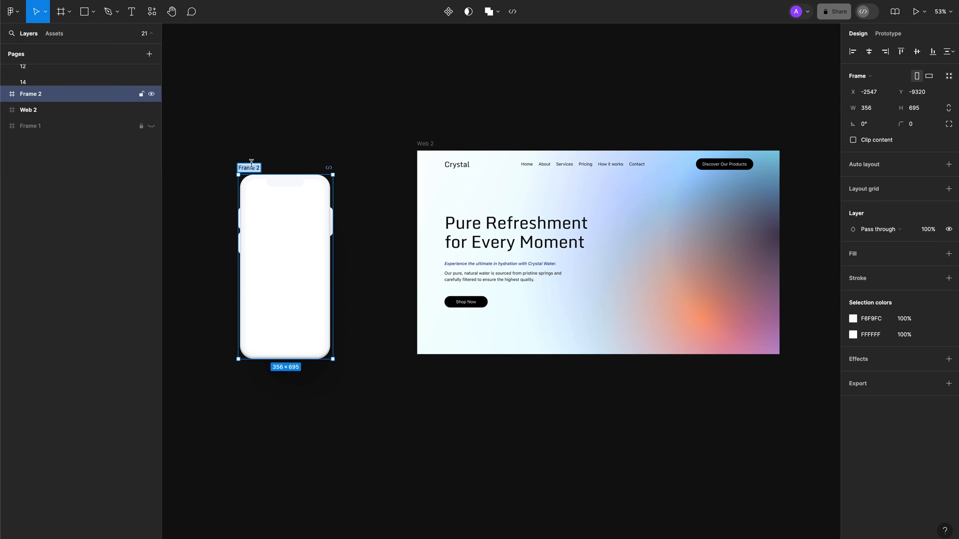
type("Mockup")
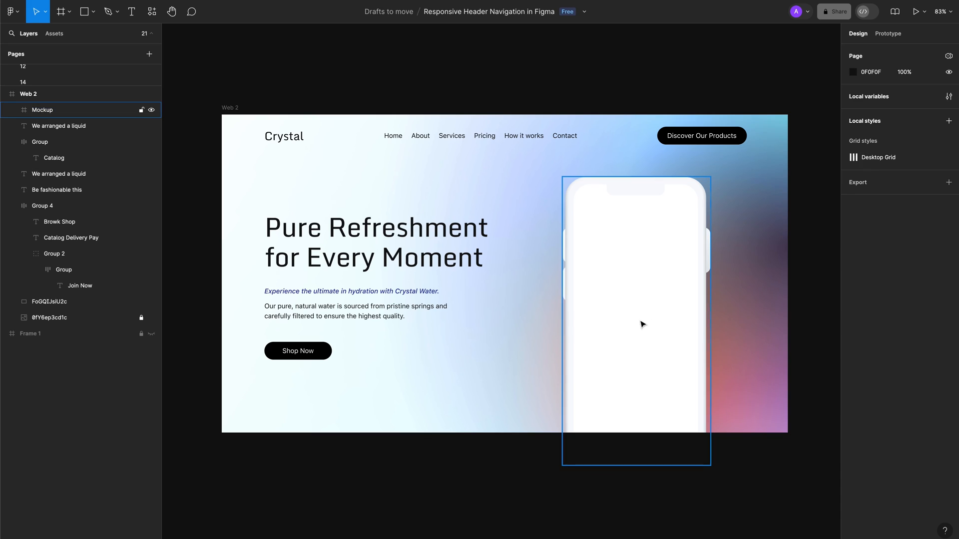
Fill the phone's screen frame with the marble image from Unsplash's minimal tag
right_click(643, 324)
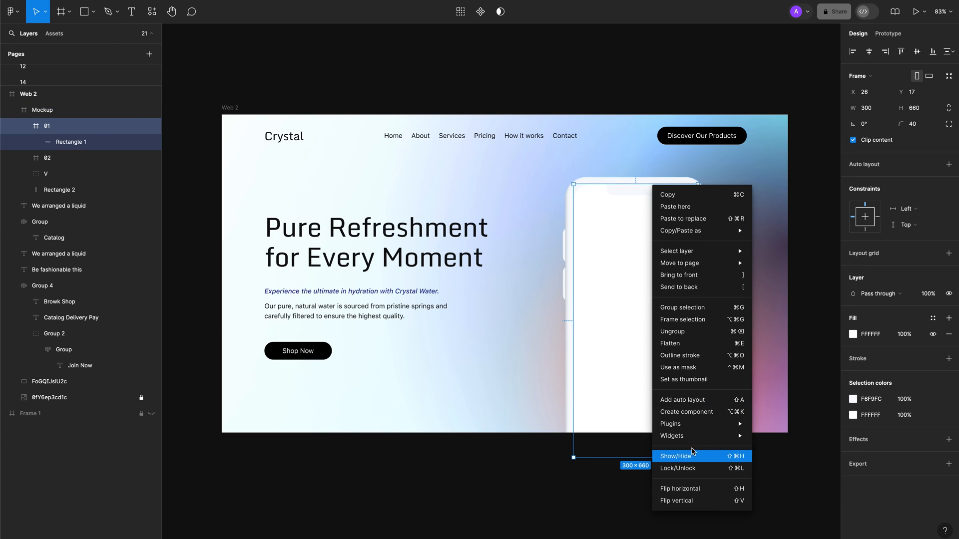
left_click(686, 456)
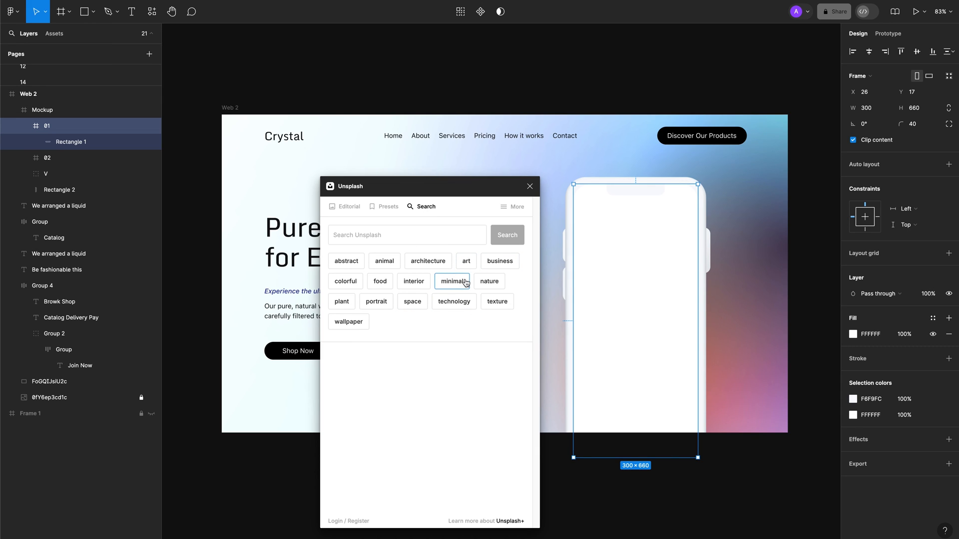
left_click(451, 281)
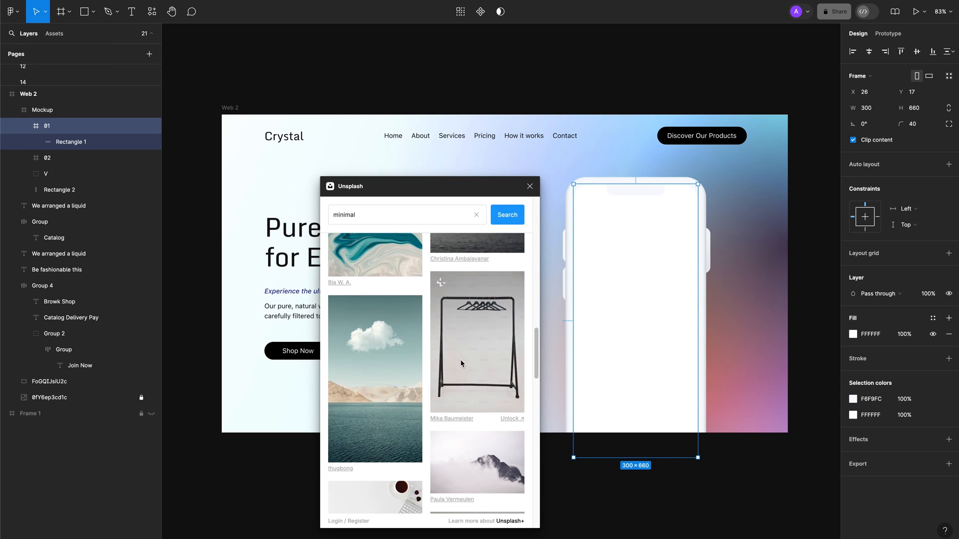
left_click(477, 342)
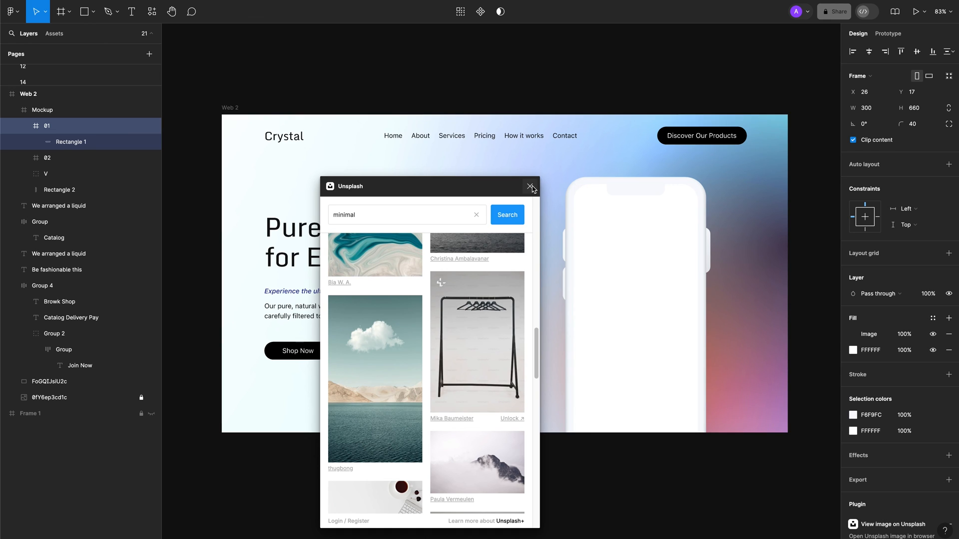
left_click(529, 186)
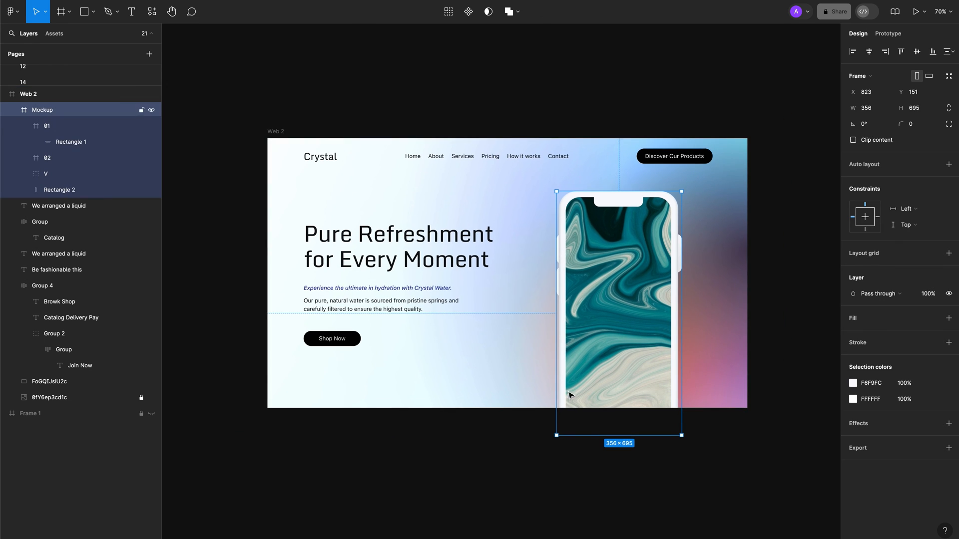
left_click(708, 418)
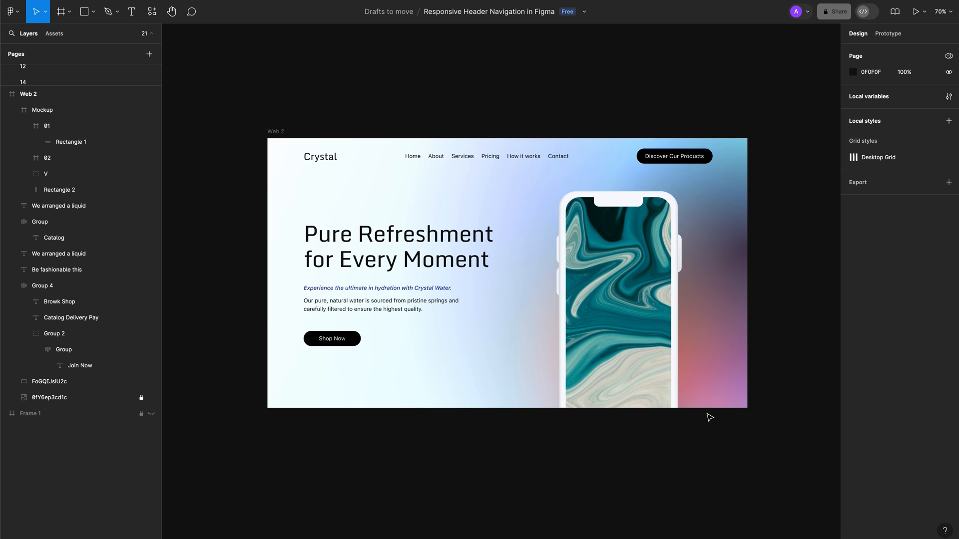
mouse_move(678, 428)
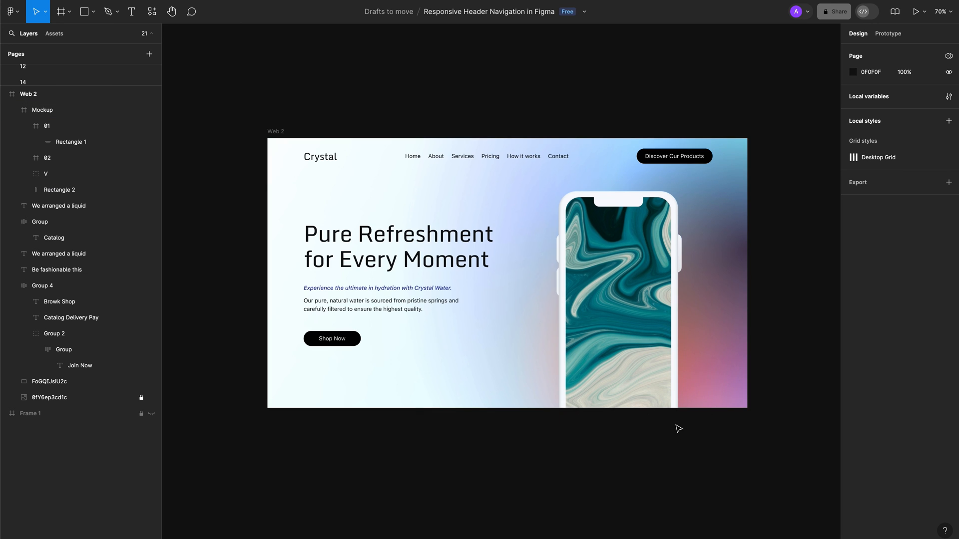
left_click(42, 110)
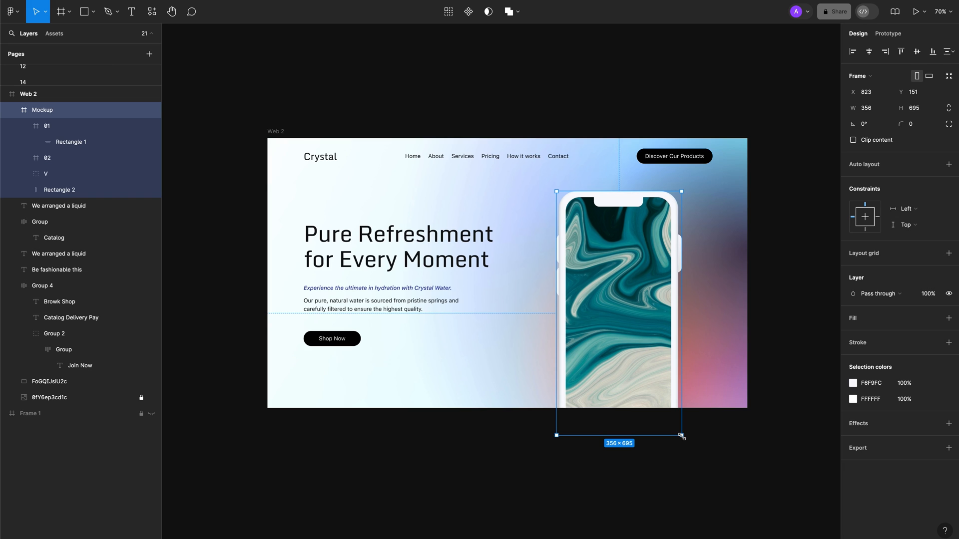
left_click_drag(681, 435, 661, 404)
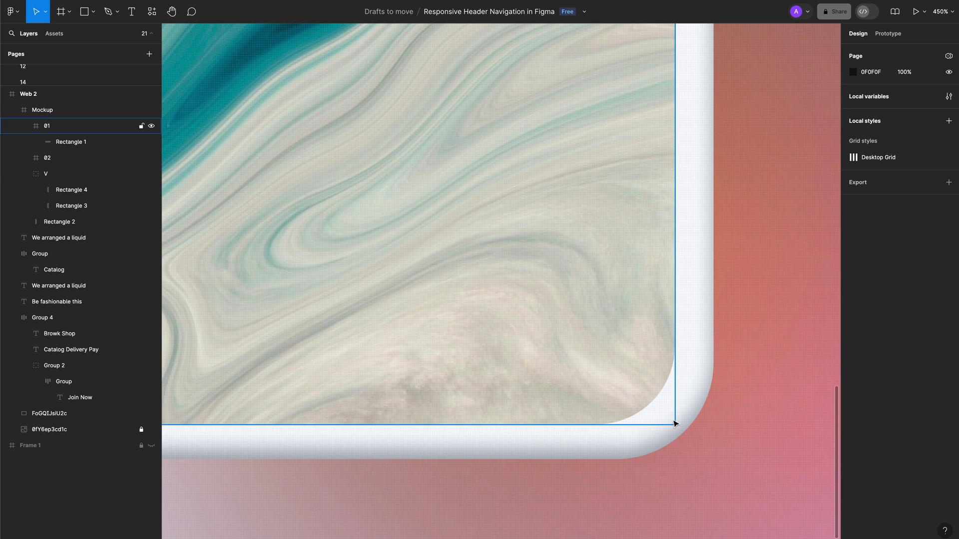
left_click(48, 158)
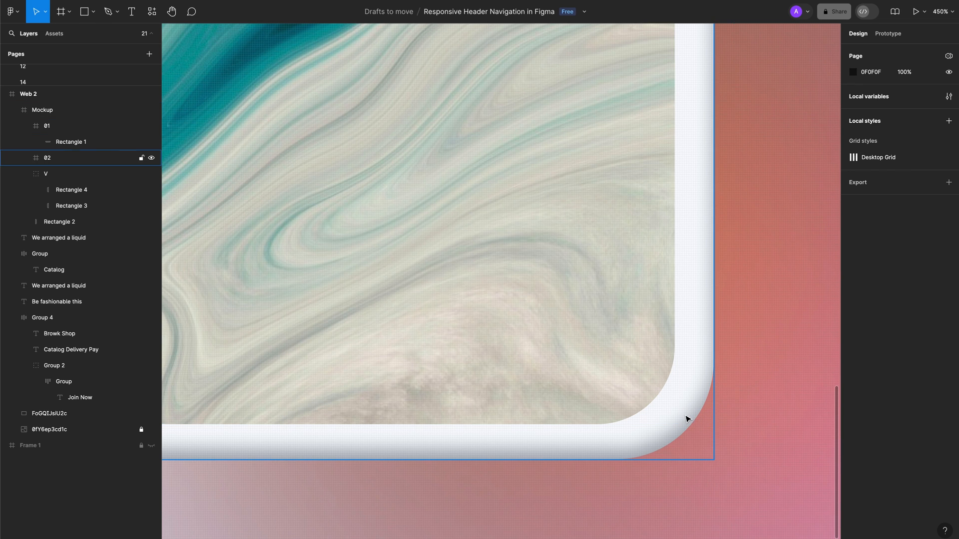